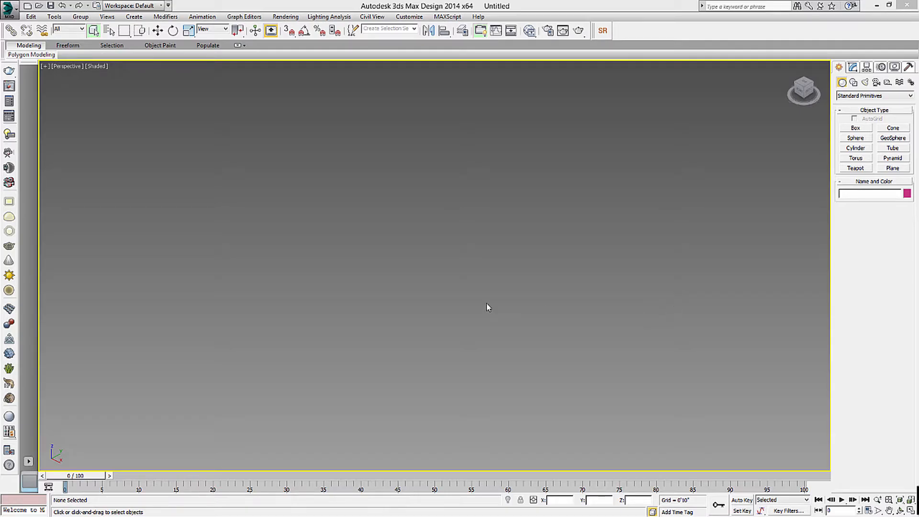
pyautogui.moveTo(402, 203)
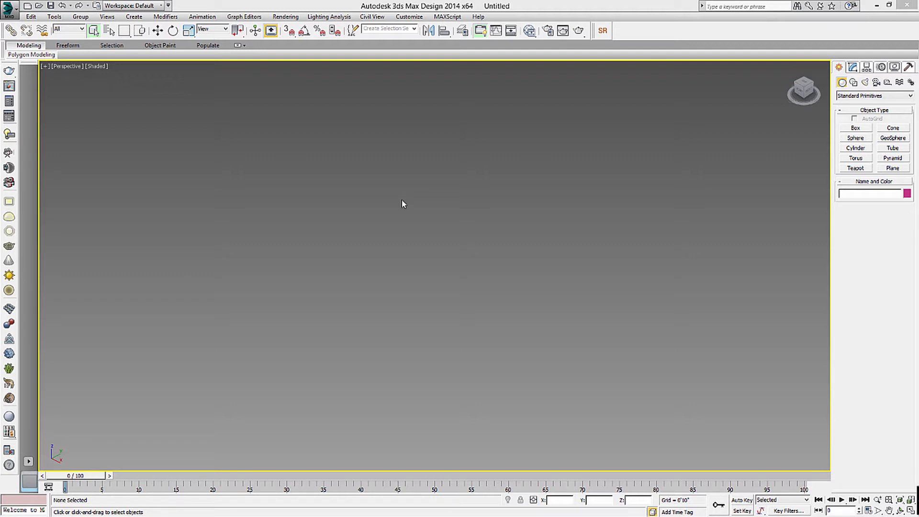
pyautogui.moveTo(492, 203)
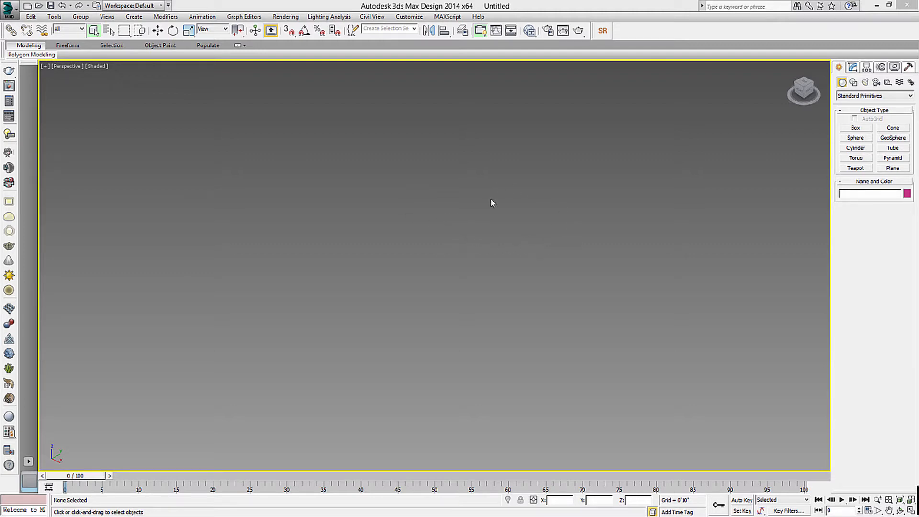
pyautogui.moveTo(656, 226)
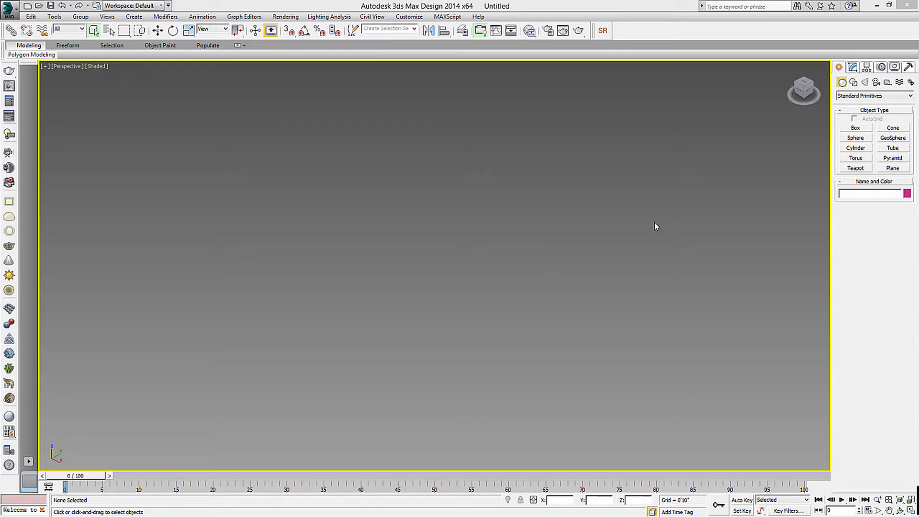
pyautogui.moveTo(551, 142)
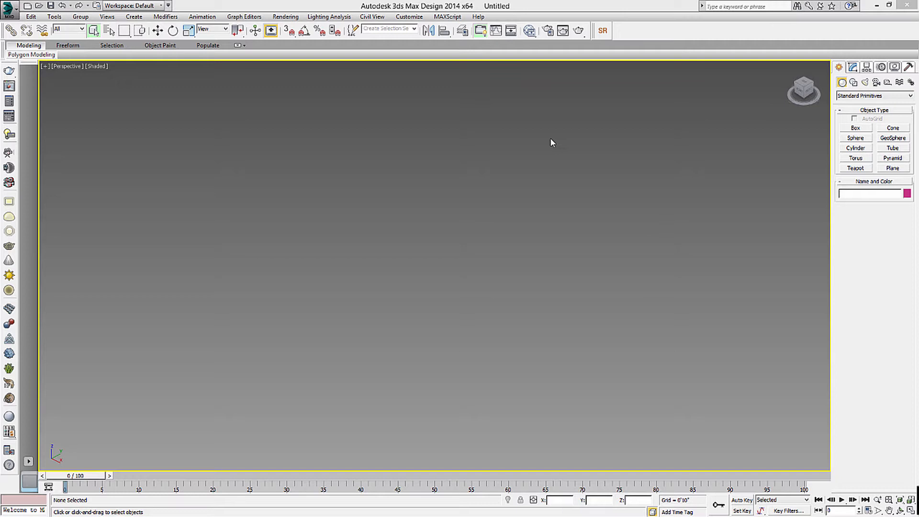
pyautogui.moveTo(546, 137)
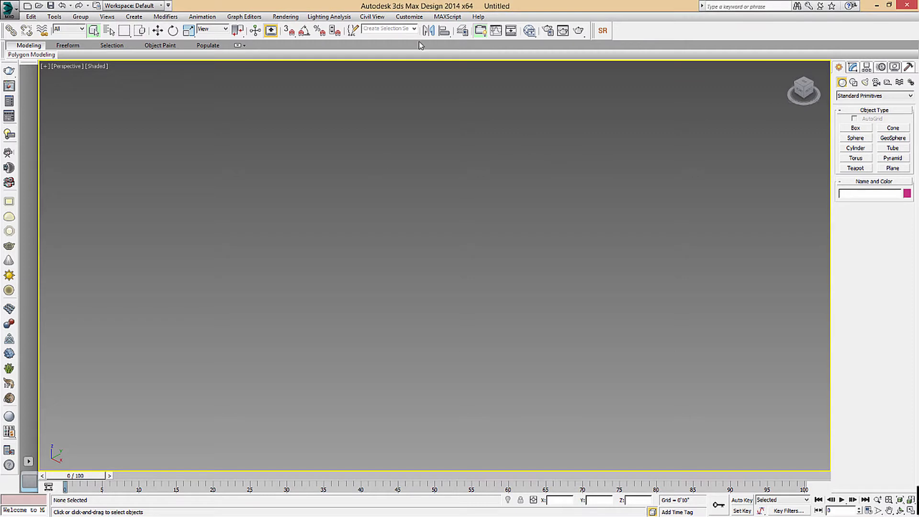
pyautogui.moveTo(571, 94)
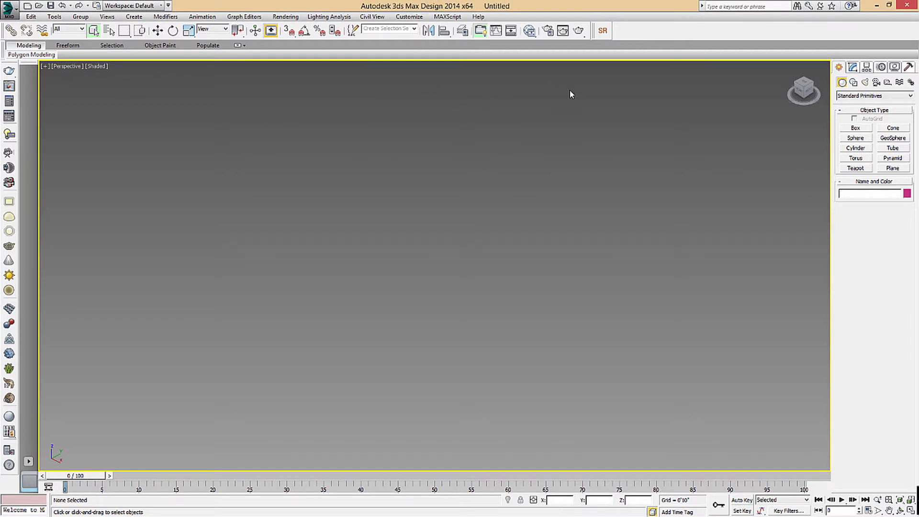
pyautogui.moveTo(627, 128)
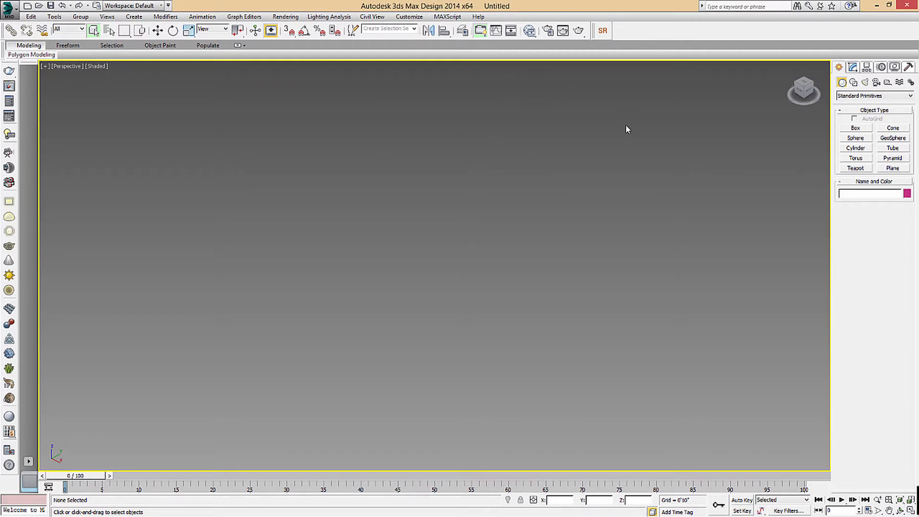
pyautogui.moveTo(663, 230)
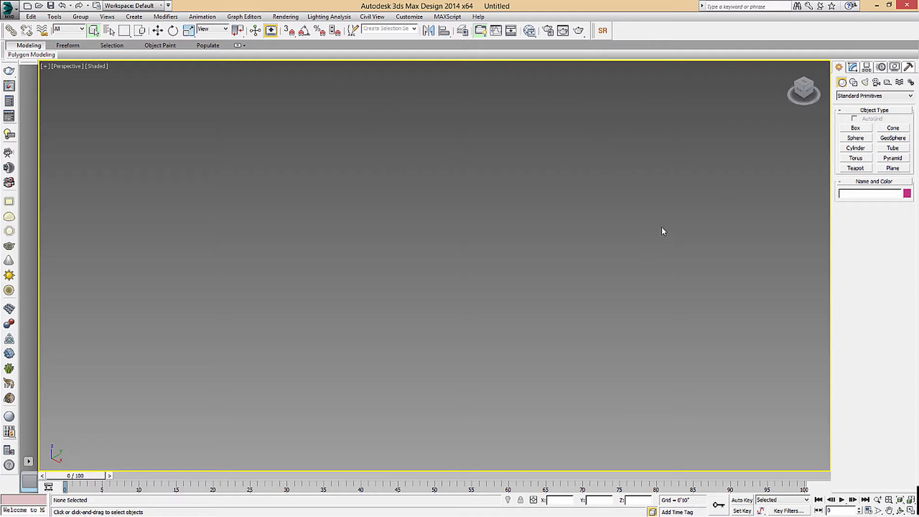
pyautogui.moveTo(533, 155)
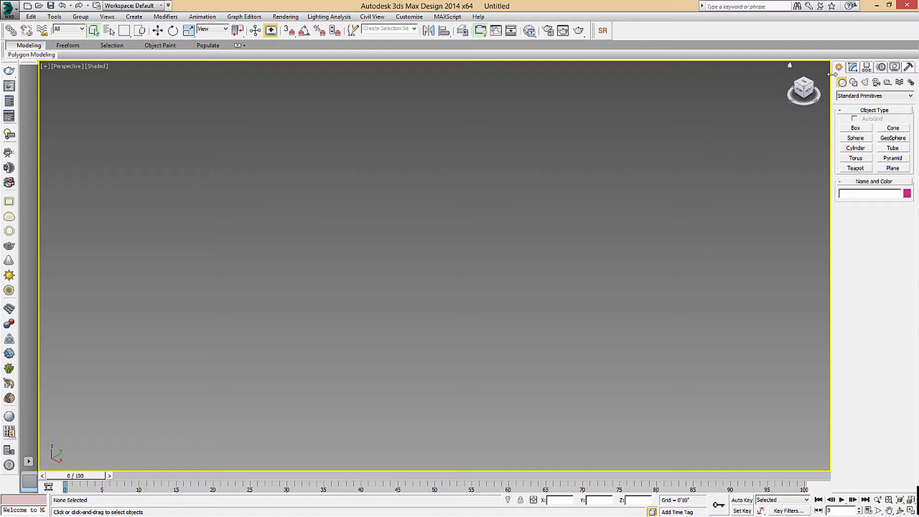
# - Place a GeoSphere primitive, try 7 segments, then settle on 4 segments
pyautogui.click(838, 67)
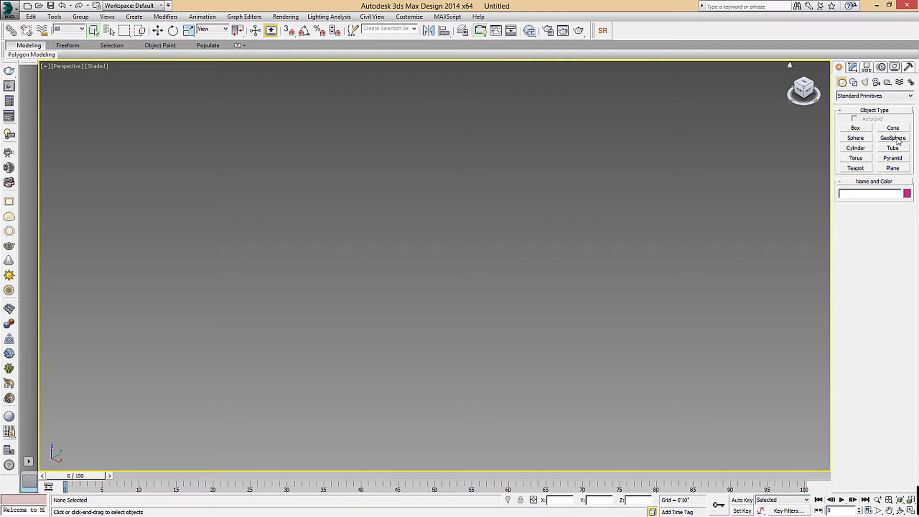
pyautogui.click(892, 138)
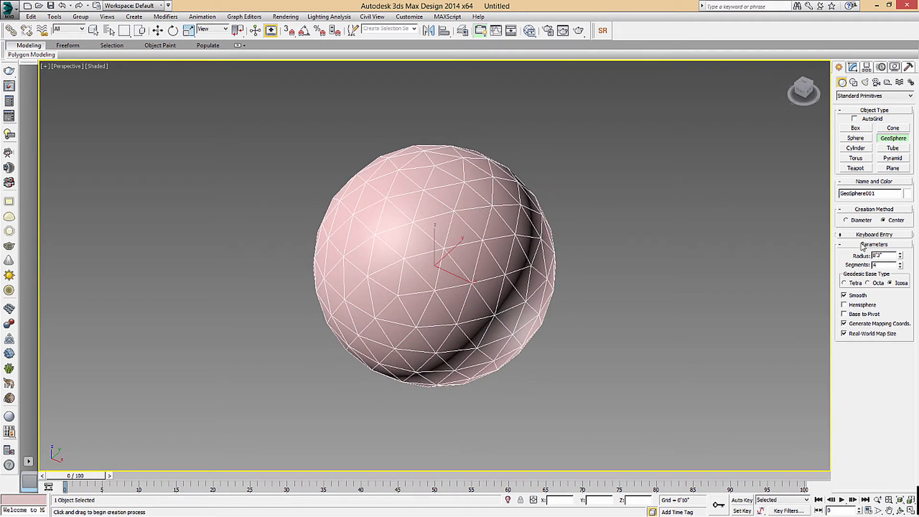
pyautogui.click(900, 262)
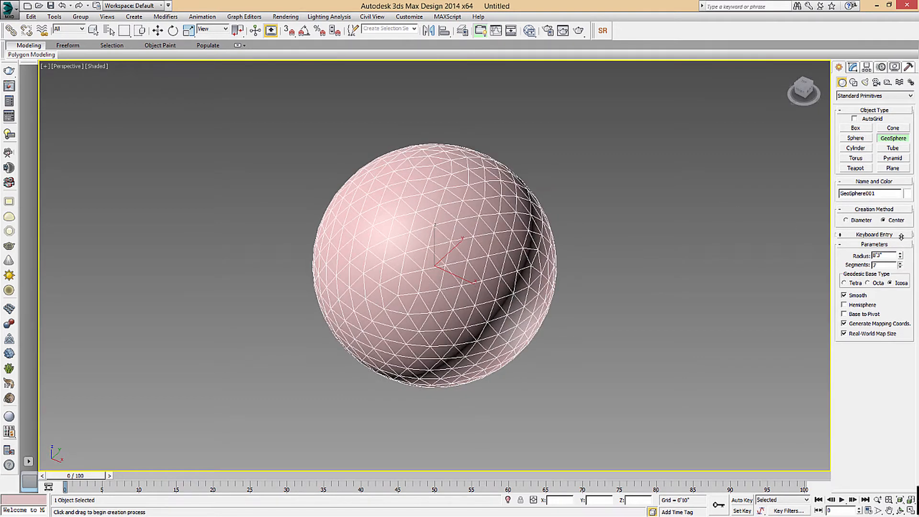
pyautogui.click(900, 267)
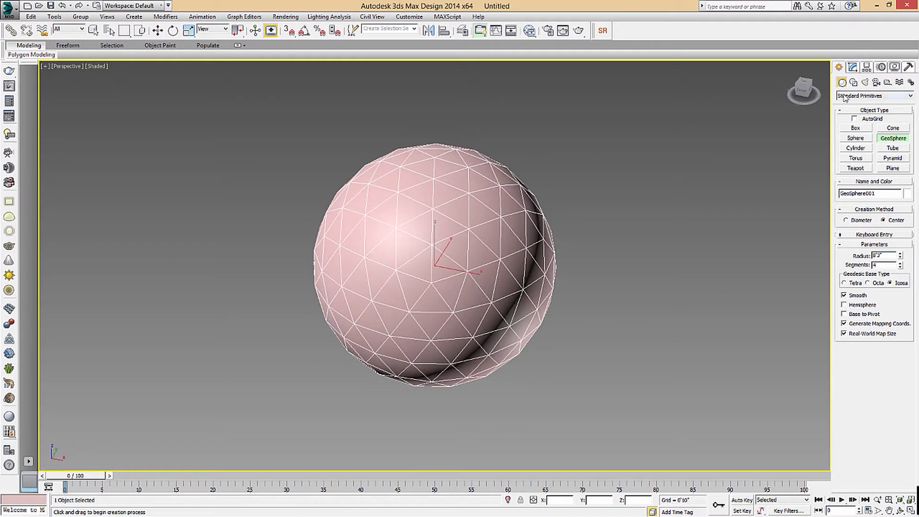
pyautogui.click(839, 67)
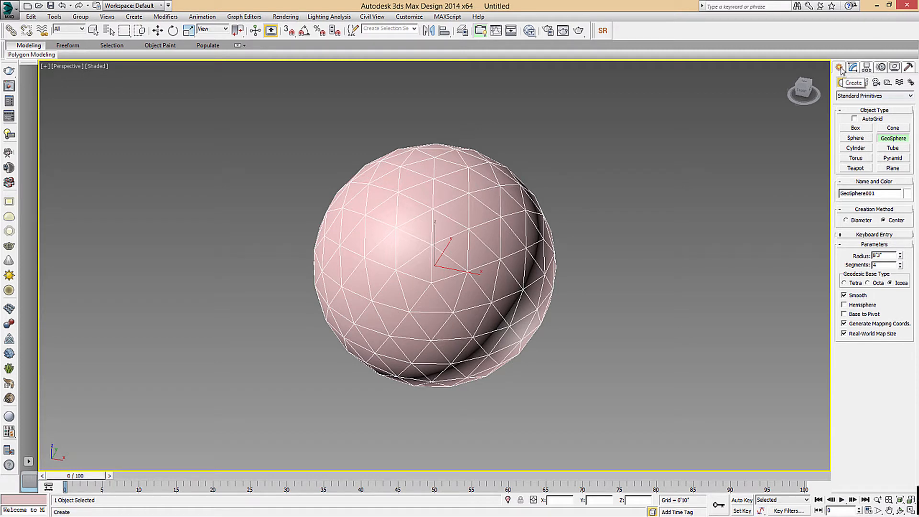
# - Add an Edit Poly modifier to GeoSphere001 and switch to Vertex sub-object level
pyautogui.click(853, 67)
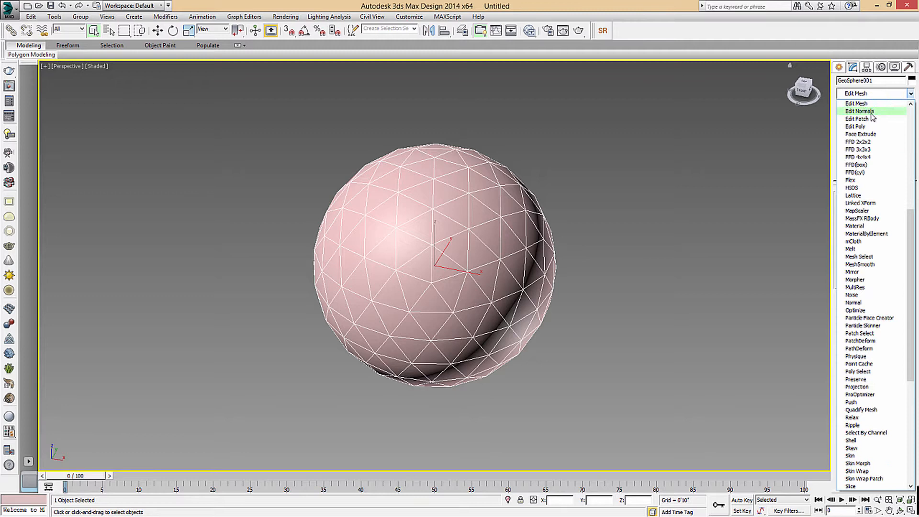
pyautogui.click(855, 126)
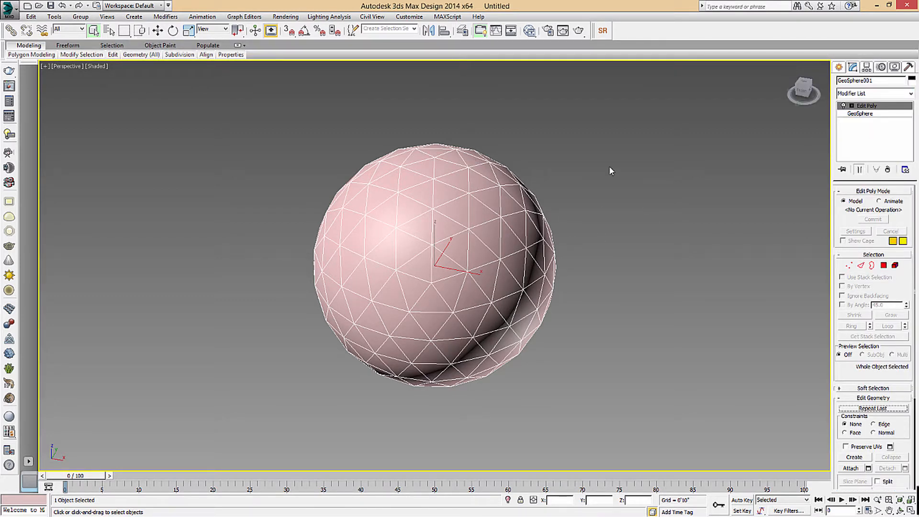
pyautogui.moveTo(823, 268)
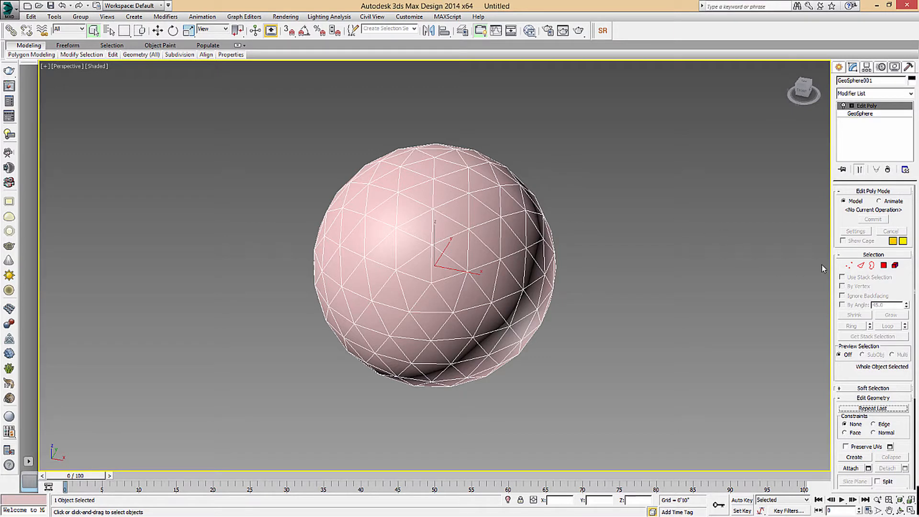
pyautogui.moveTo(851, 268)
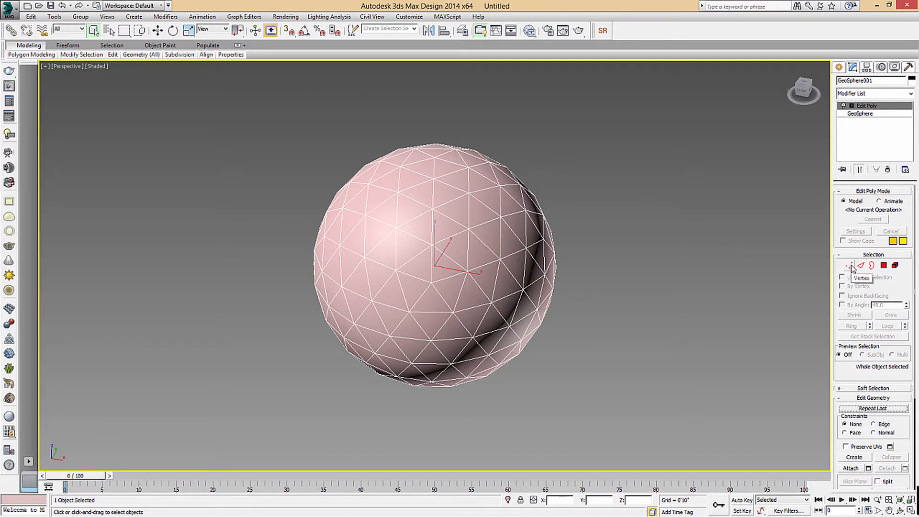
pyautogui.click(849, 265)
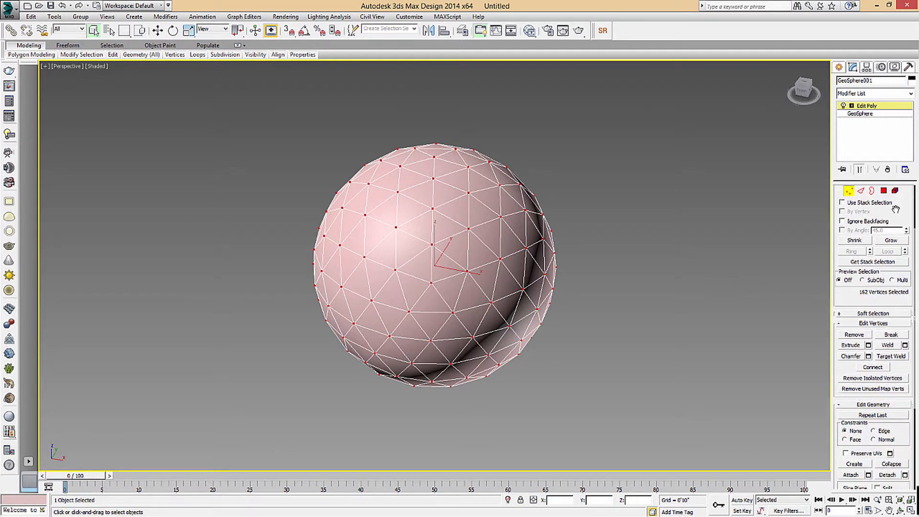
pyautogui.scroll(-3)
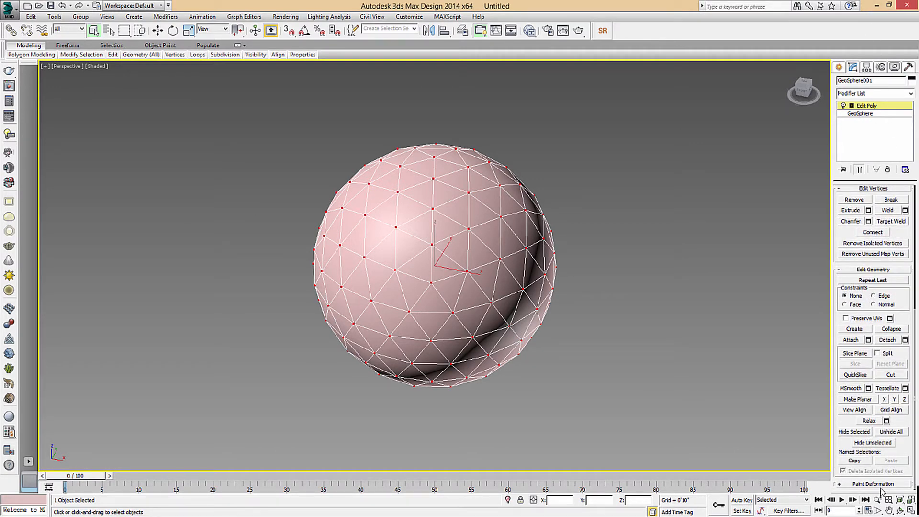
# - Start Push/Pull paint deformation to push the sphere into a lumpy rock
pyautogui.click(874, 484)
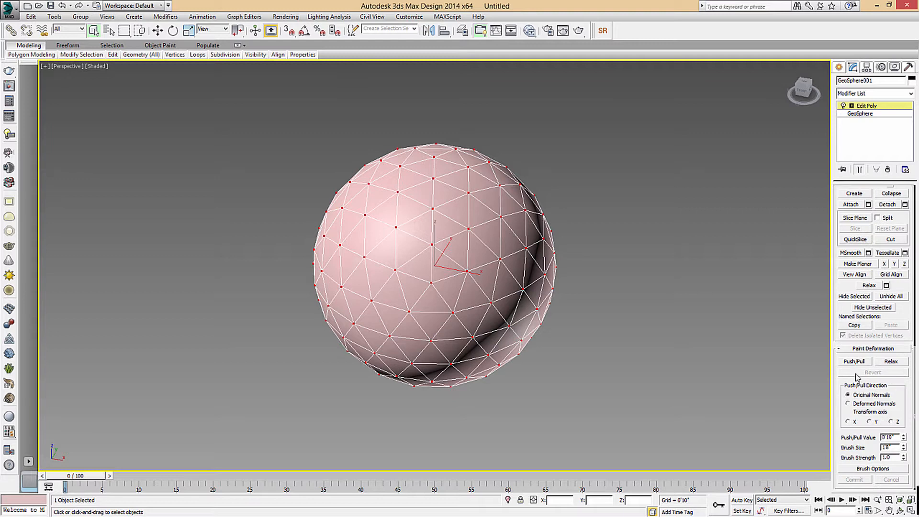
pyautogui.click(854, 361)
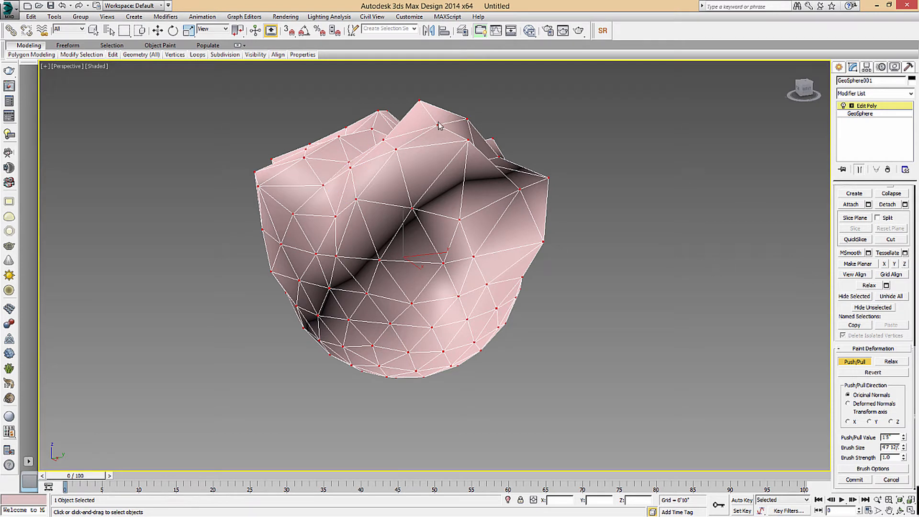
# - Commit the painted deformation and view the rock shape in all four viewports
pyautogui.click(183, 221)
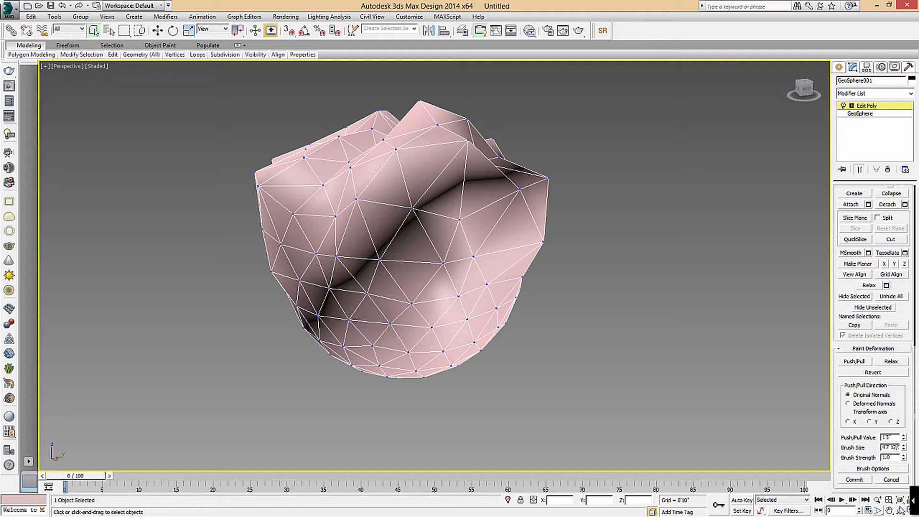
pyautogui.press('Alt+w')
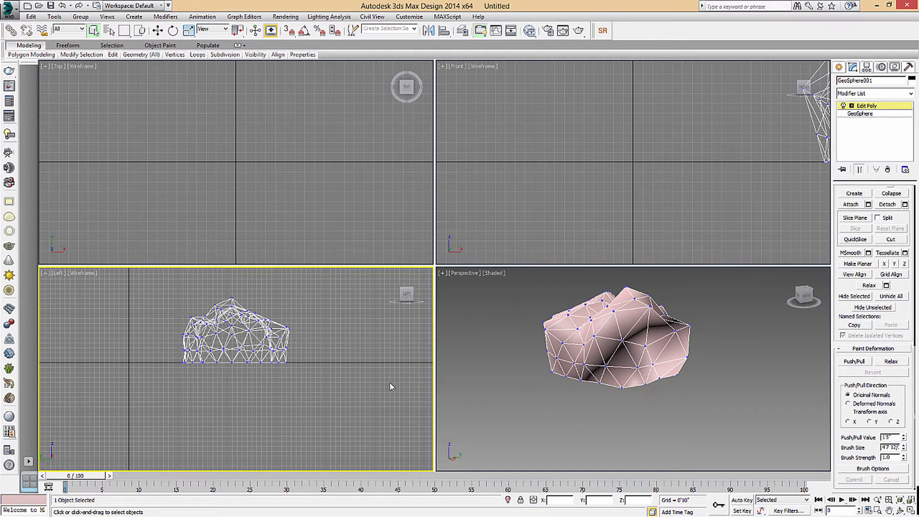
pyautogui.click(854, 361)
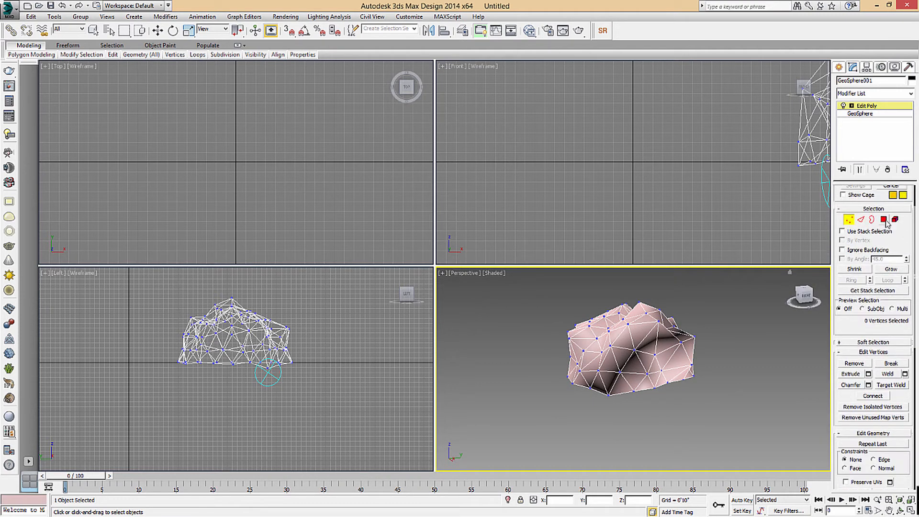
# - Leave vertex level, select all faces and add TurboSmooth at 2 iterations
pyautogui.click(884, 265)
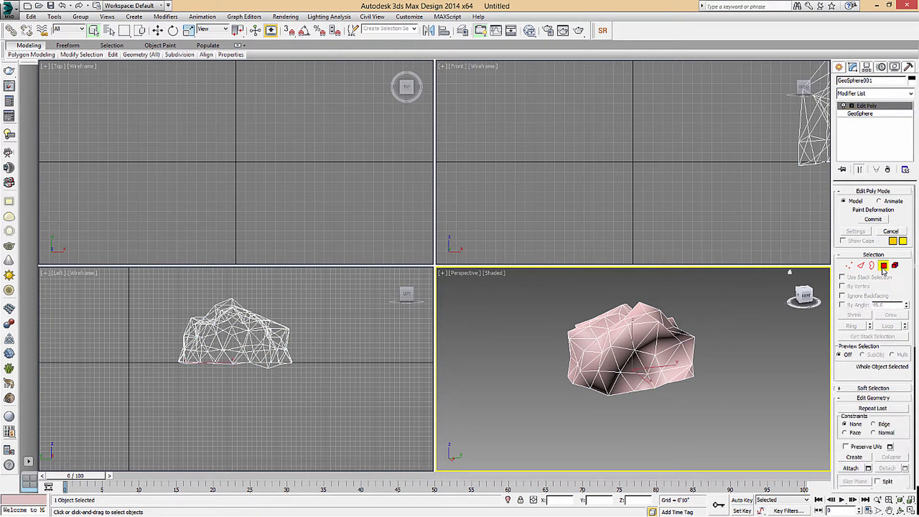
pyautogui.click(885, 265)
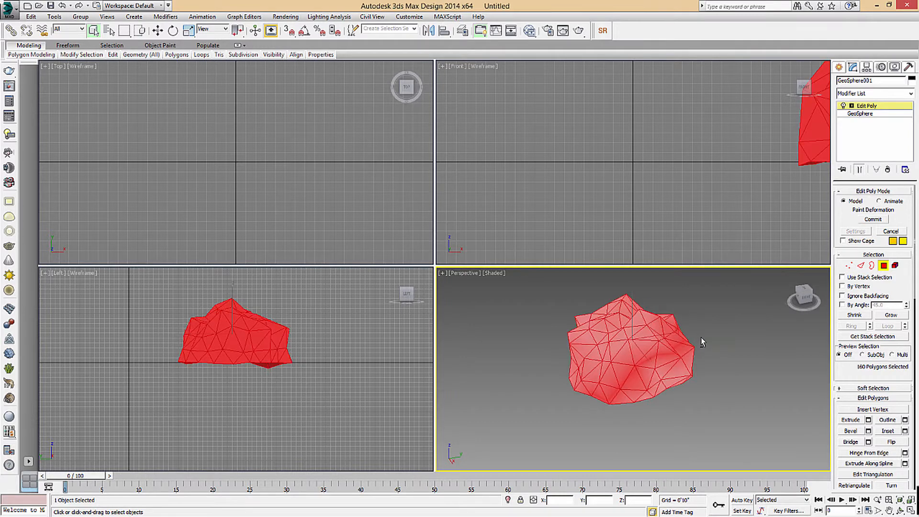
pyautogui.click(873, 94)
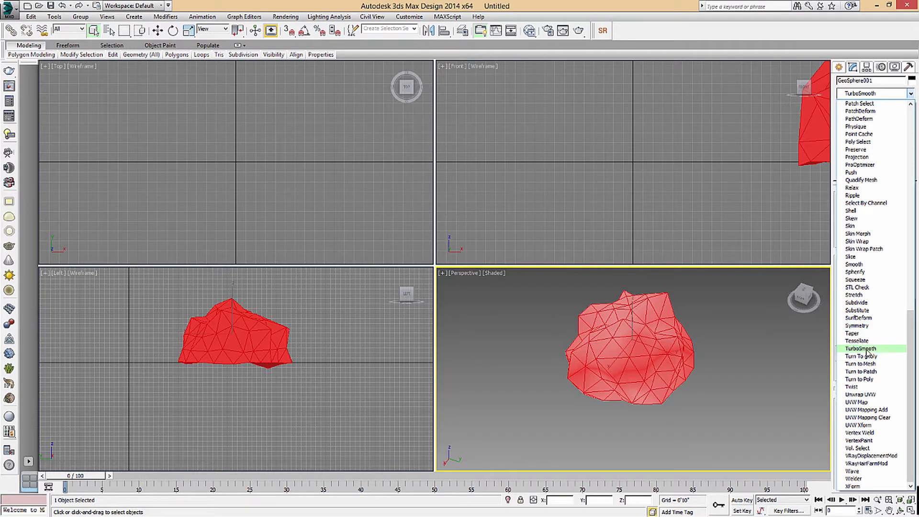
pyautogui.click(861, 349)
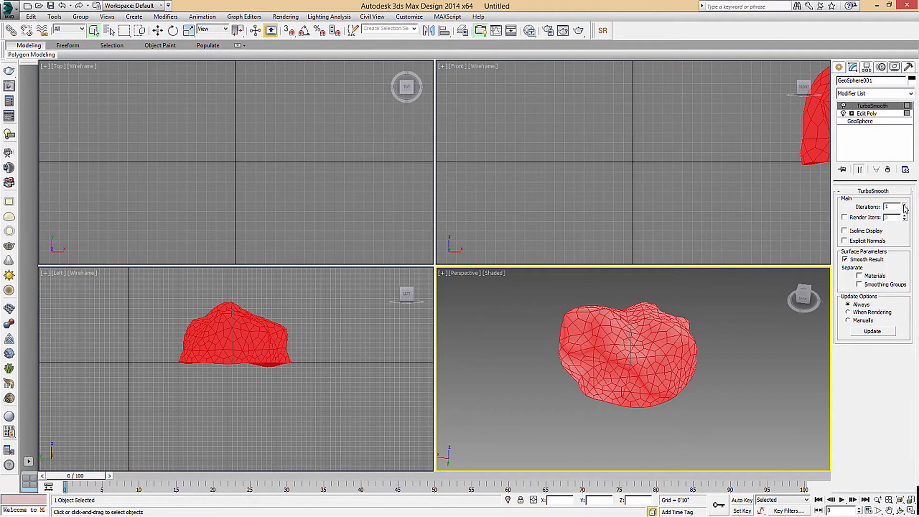
pyautogui.click(911, 205)
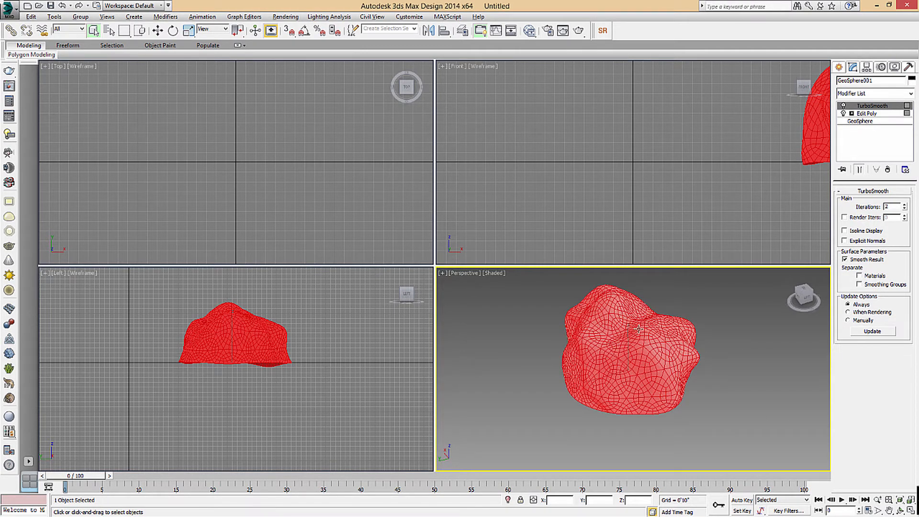
pyautogui.click(873, 93)
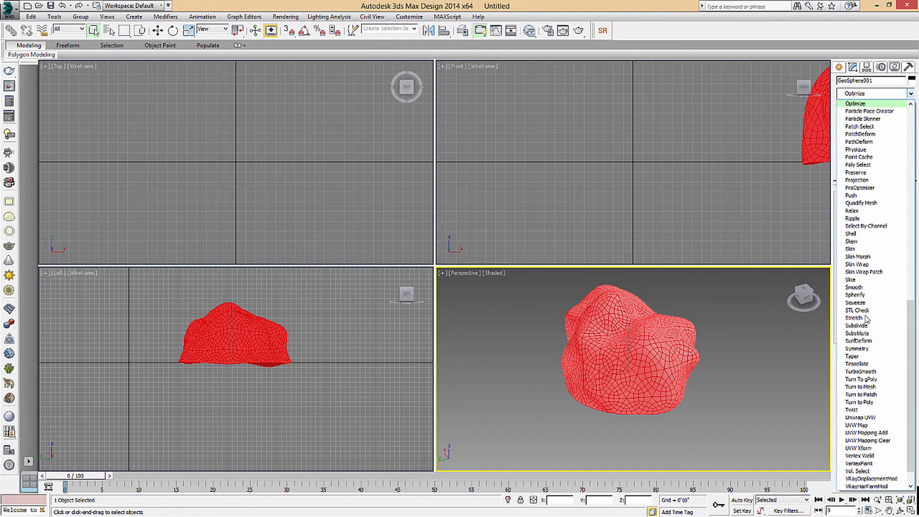
# - Add an Optimize modifier and raise Face Thresh to about 5.1 to cut the polygon count
pyautogui.click(855, 104)
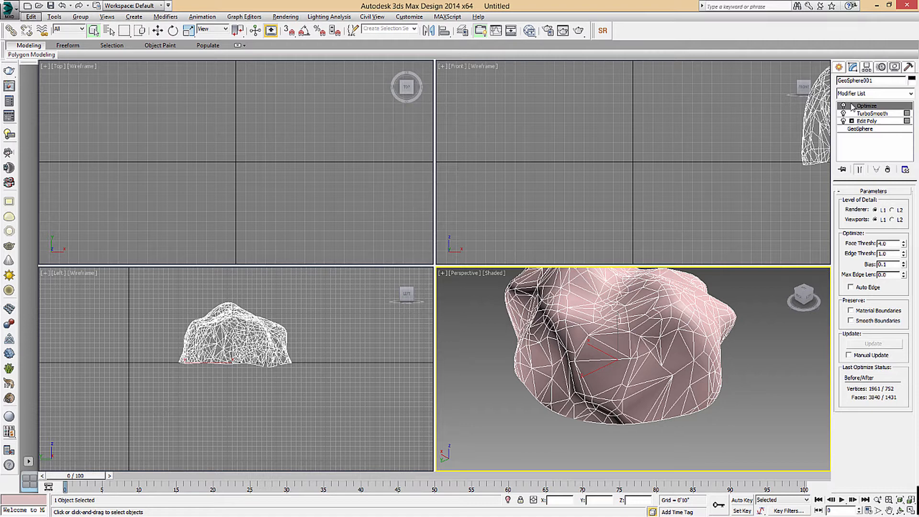
pyautogui.click(844, 107)
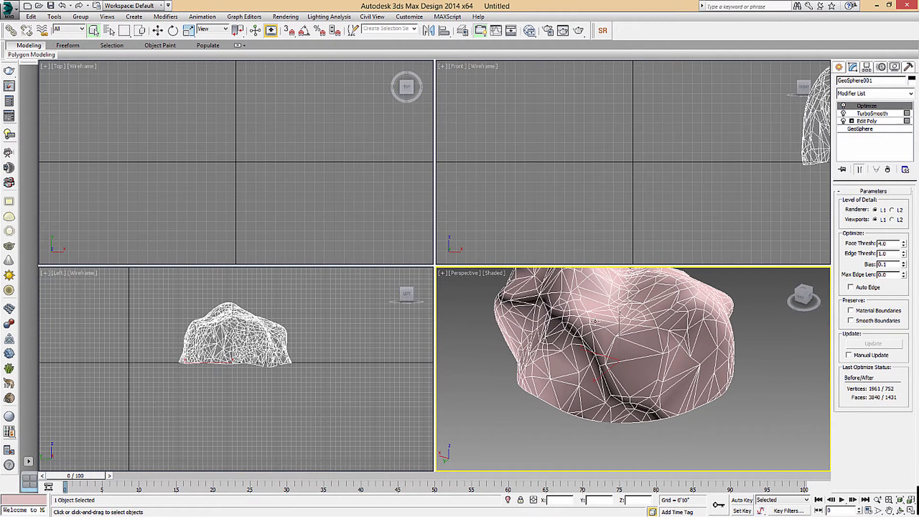
pyautogui.click(904, 241)
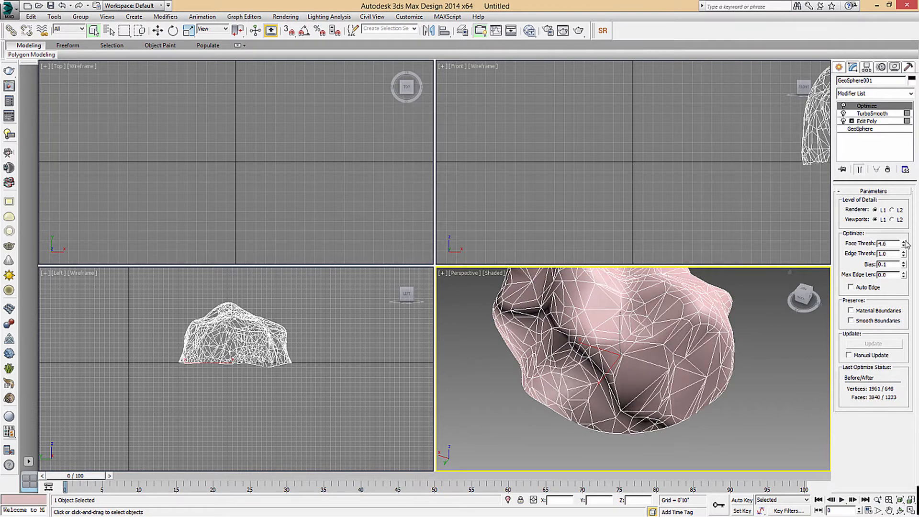
pyautogui.click(904, 242)
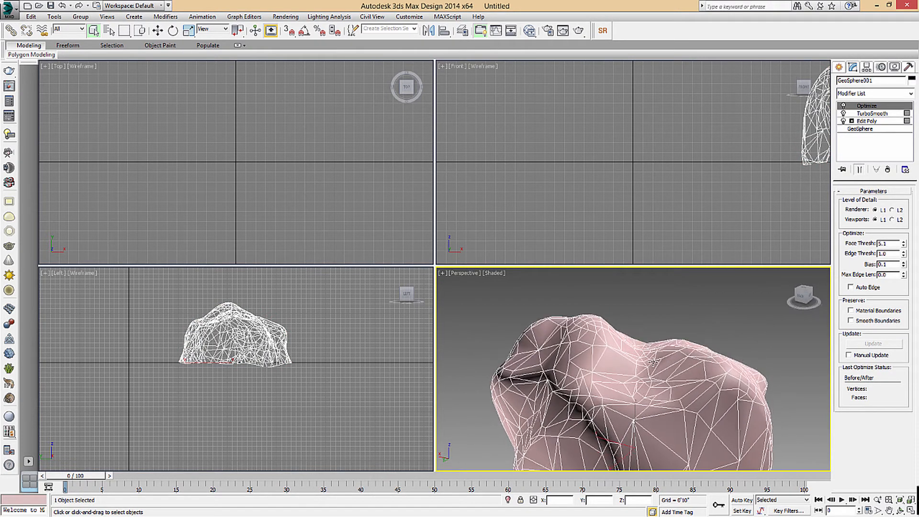
# - Export the rock as rock1.FBX into the Stone folder on the Desktop
pyautogui.click(8, 10)
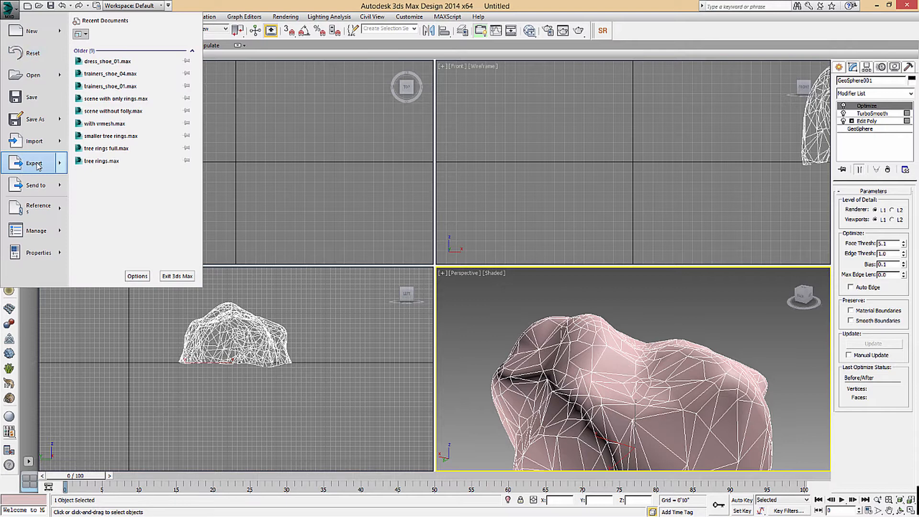
pyautogui.click(34, 162)
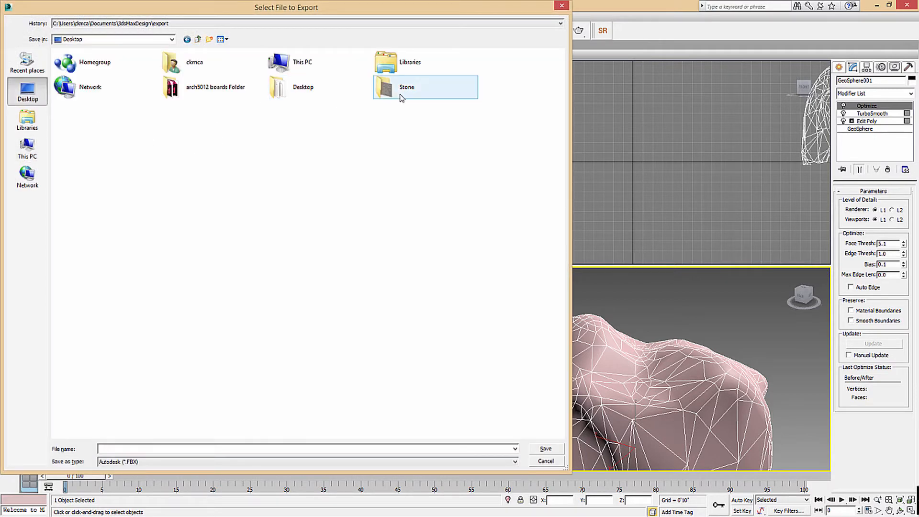
pyautogui.doubleClick(405, 87)
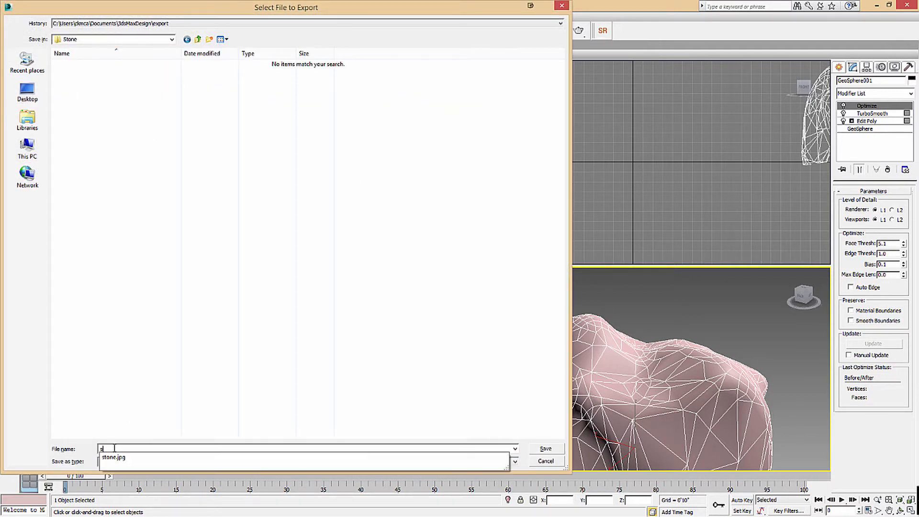
pyautogui.write('rockd')
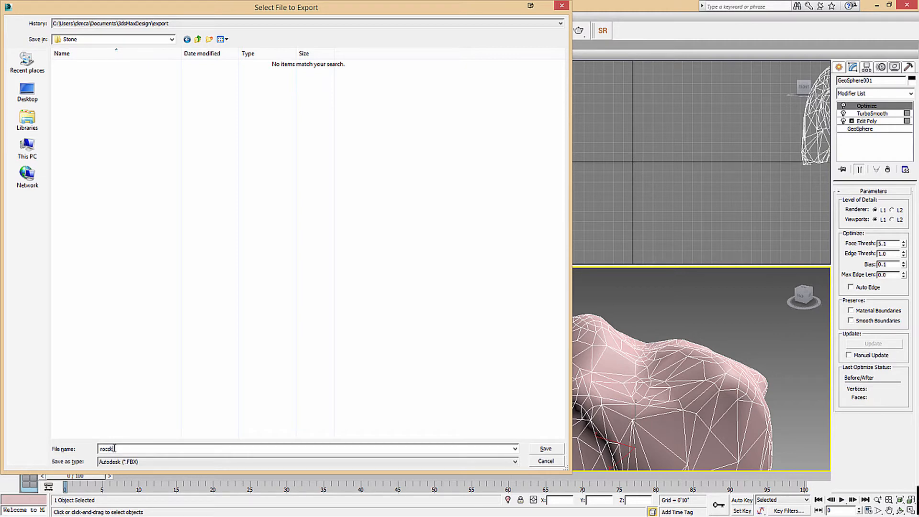
pyautogui.write('1')
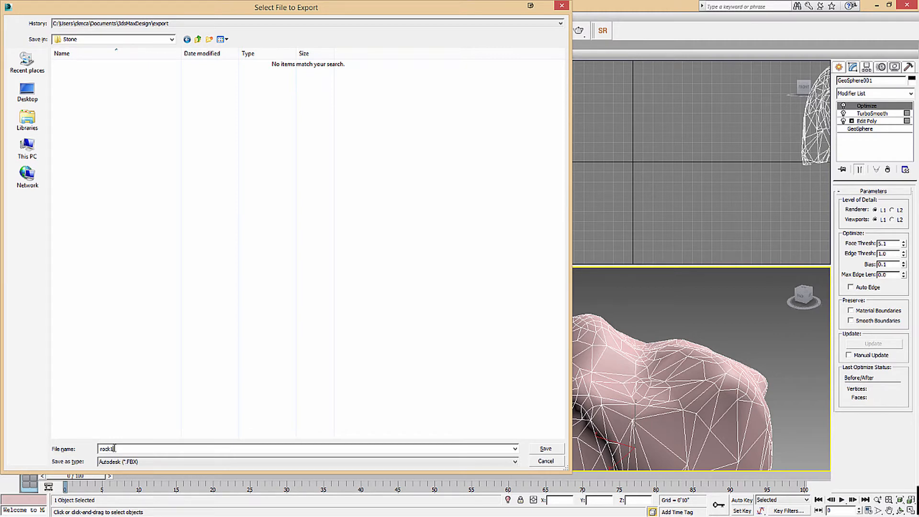
pyautogui.click(545, 449)
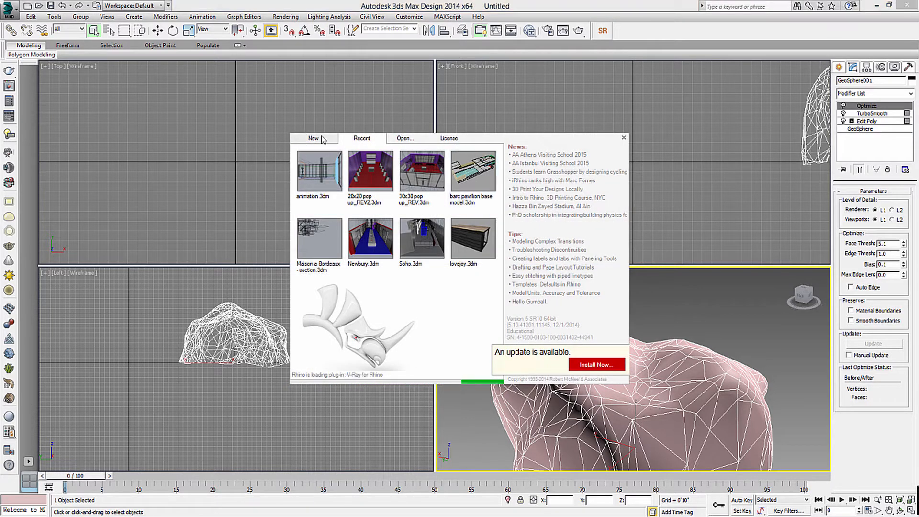
# - Start a new empty Rhino model and begin the Import command
pyautogui.click(313, 138)
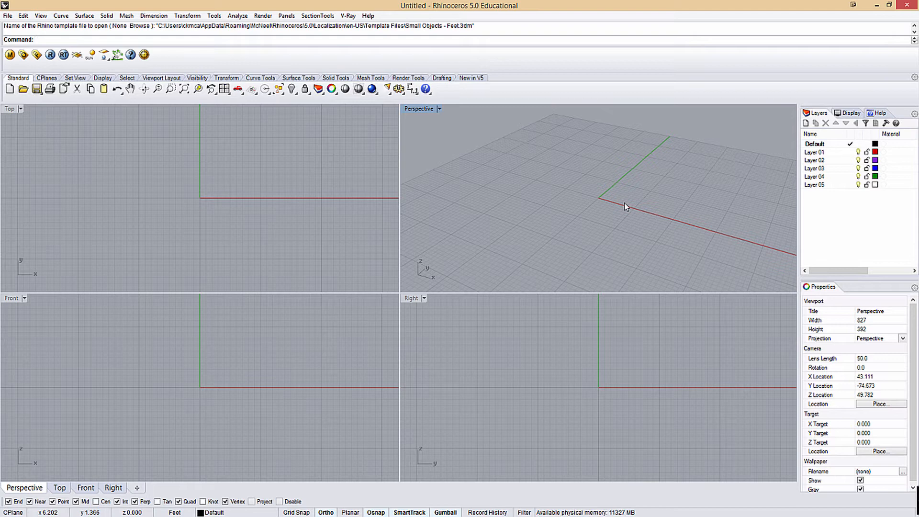
pyautogui.write('Import')
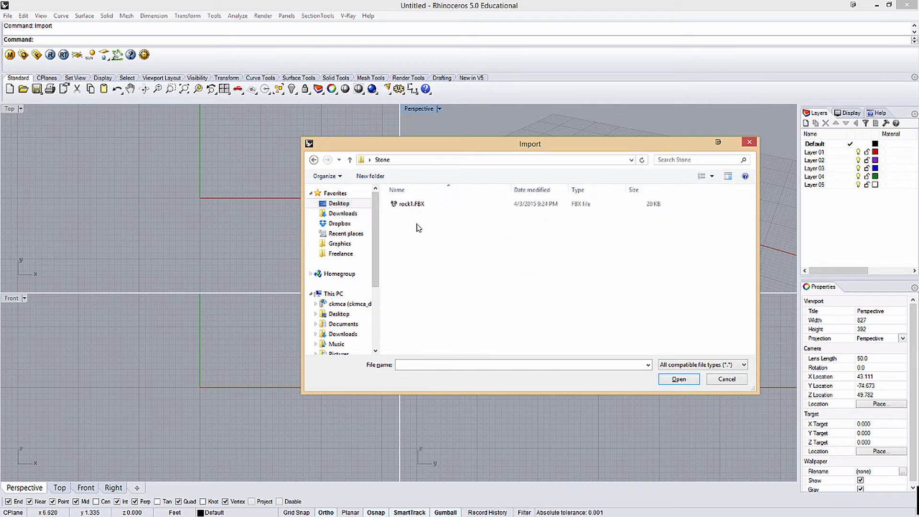
# - Import rock1.FBX, accepting inch-to-feet scaling, and select the GeoSphere001 mesh
pyautogui.click(678, 378)
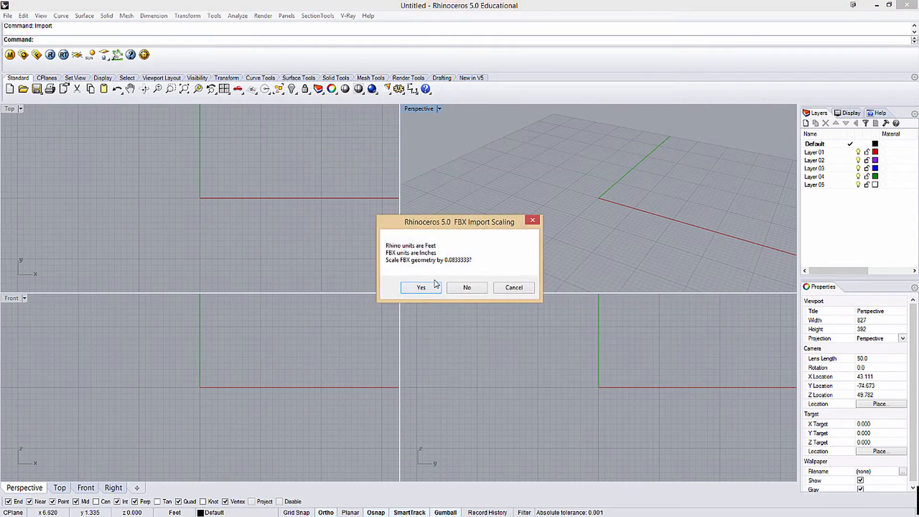
pyautogui.click(420, 287)
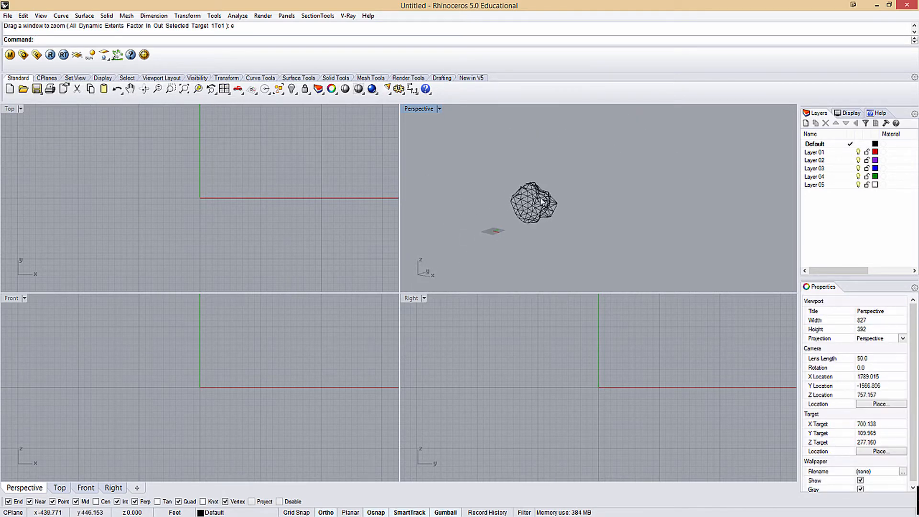
pyautogui.click(532, 204)
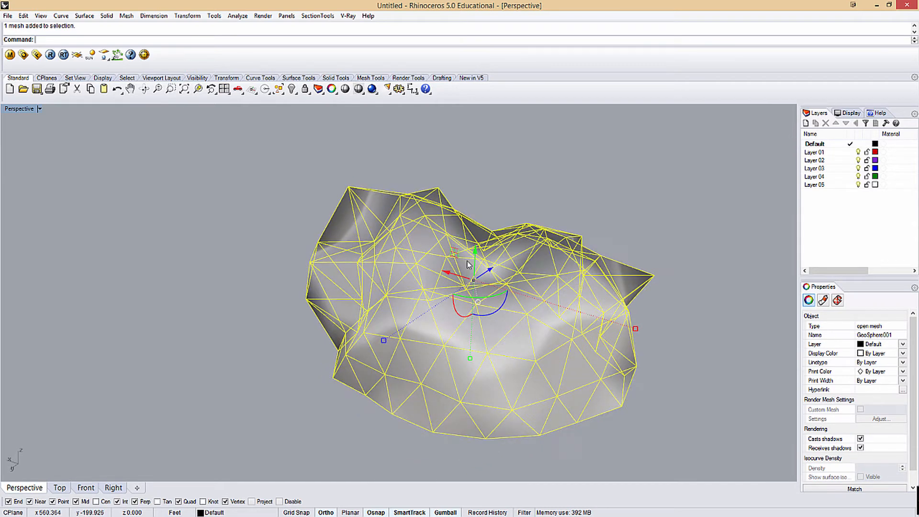
# - Run Smooth on the rock mesh in X, Y and Z with smoothing factor 1
pyautogui.write('Smo')
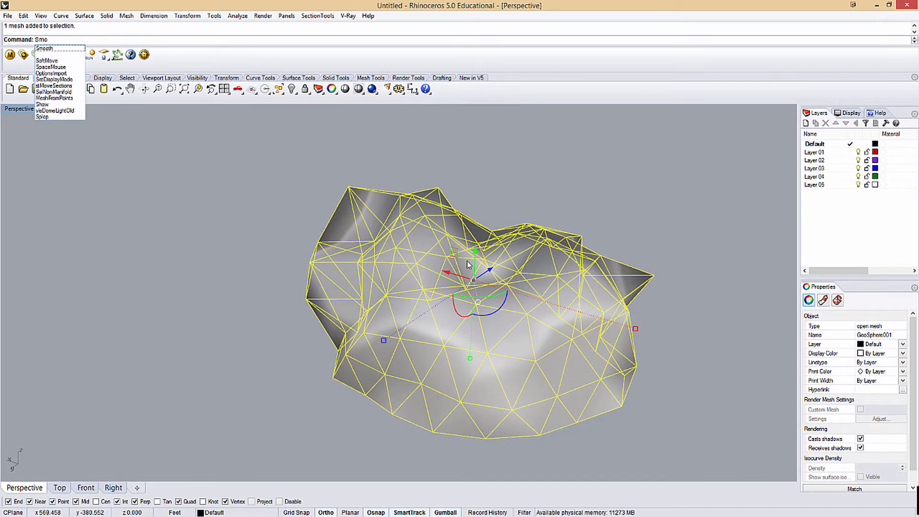
pyautogui.click(44, 48)
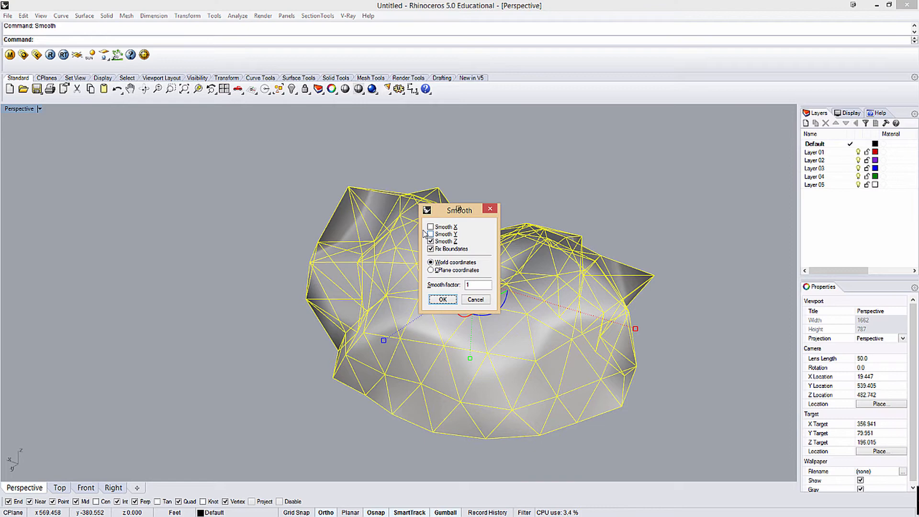
pyautogui.click(431, 234)
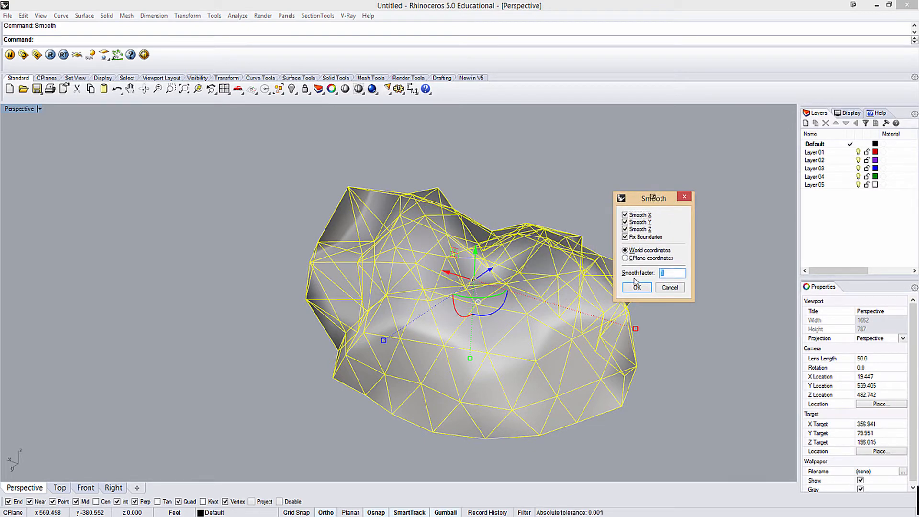
pyautogui.click(636, 288)
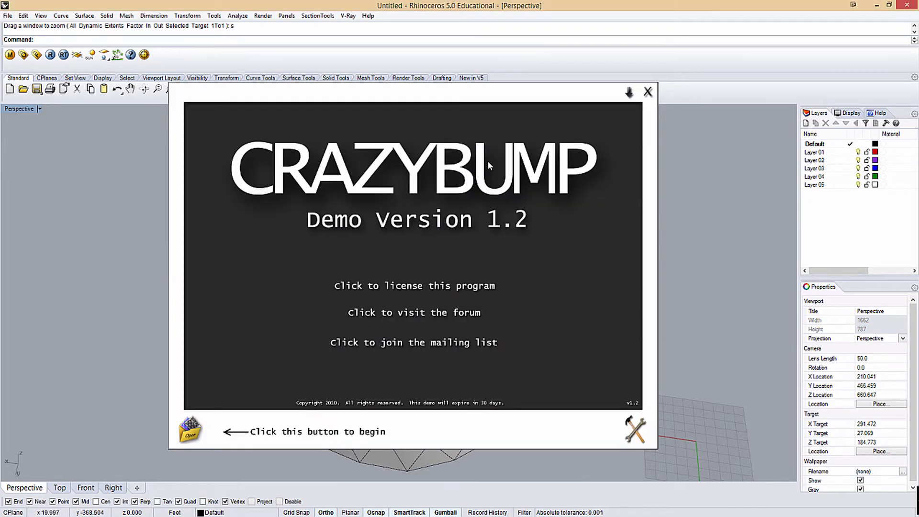
# - Open stone.jpg from the Stone folder as a photograph to work from
pyautogui.click(189, 428)
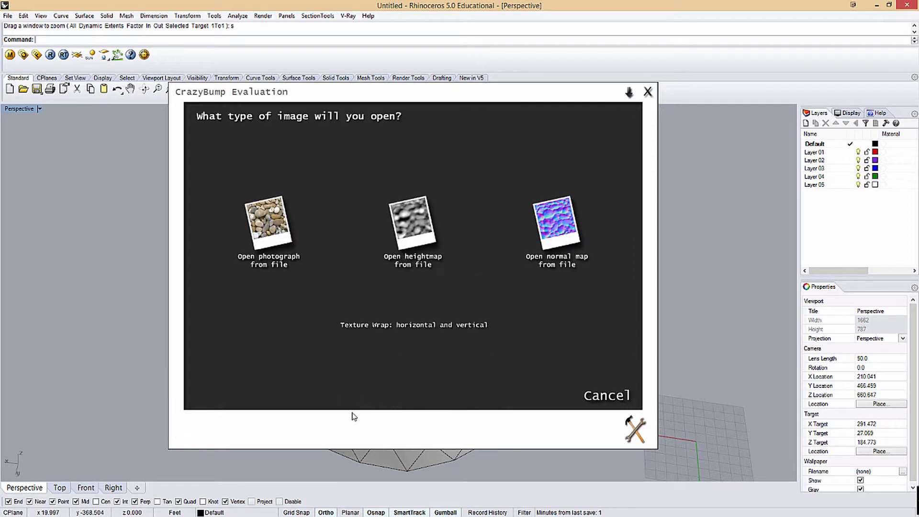
pyautogui.moveTo(269, 223)
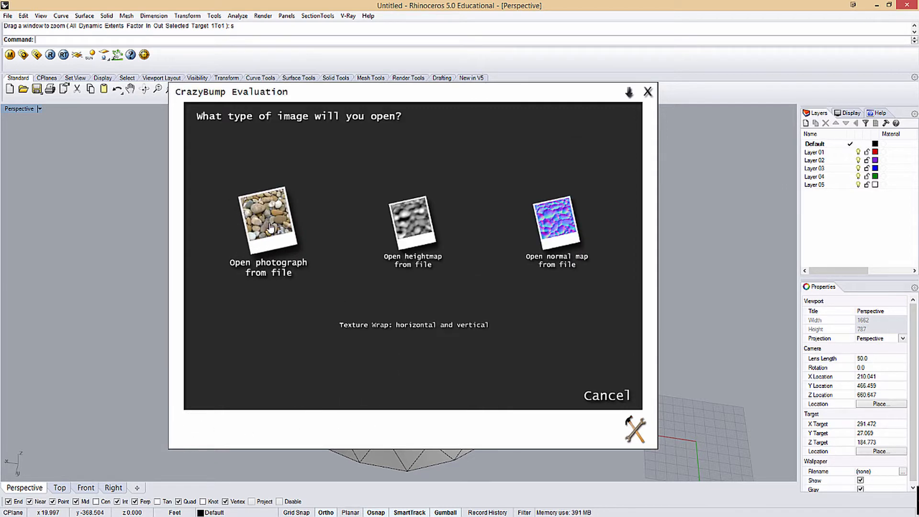
pyautogui.click(268, 222)
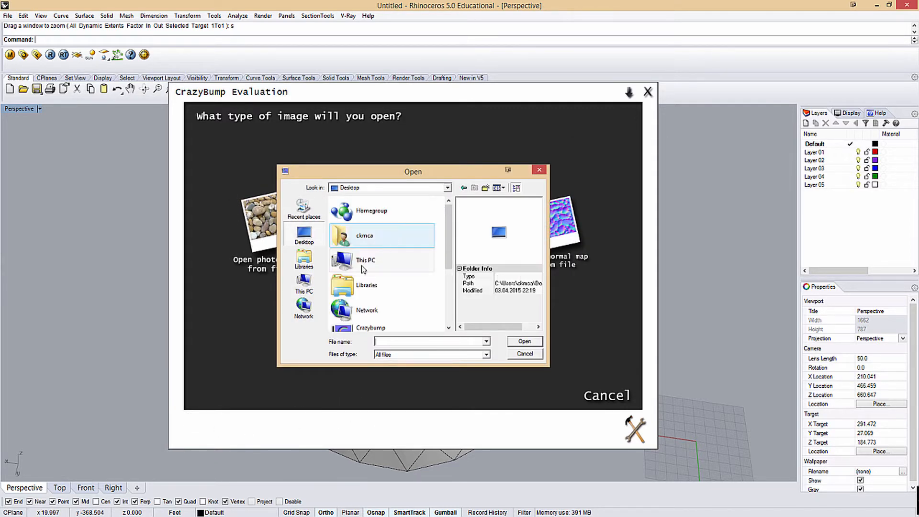
pyautogui.scroll(-3)
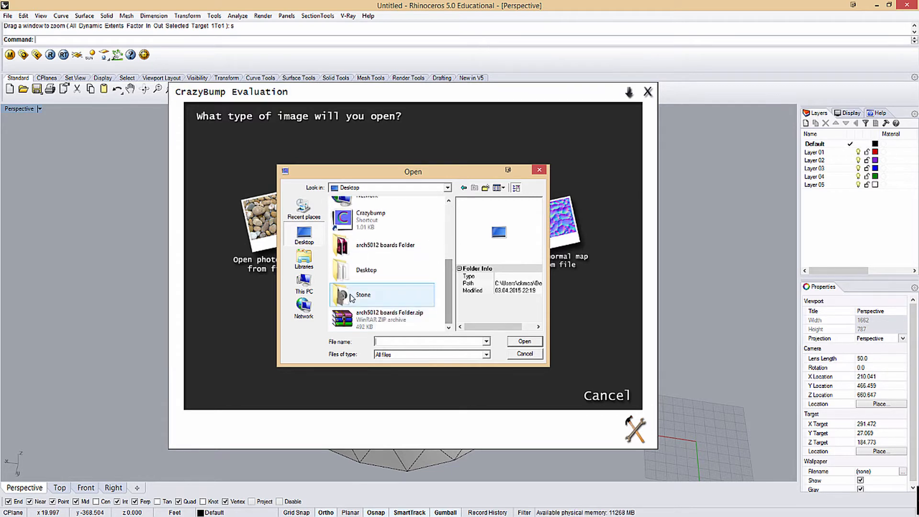
pyautogui.doubleClick(362, 295)
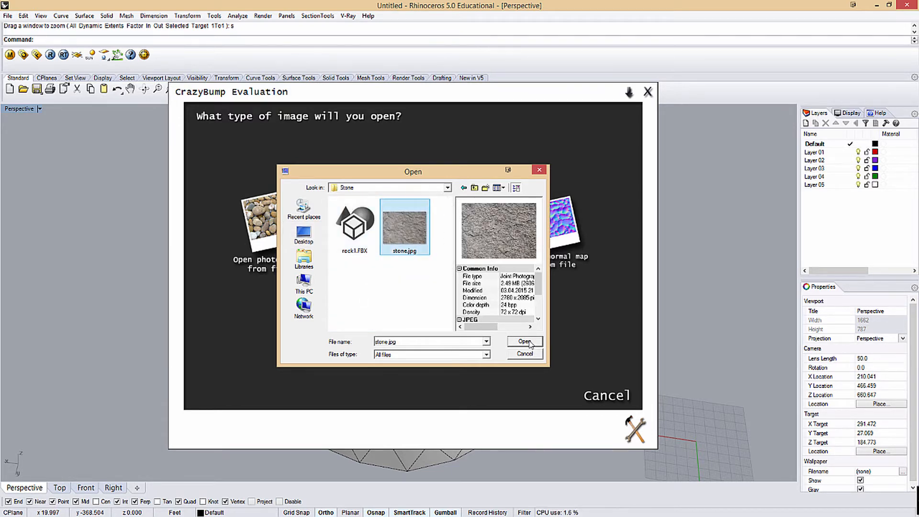
pyautogui.click(523, 341)
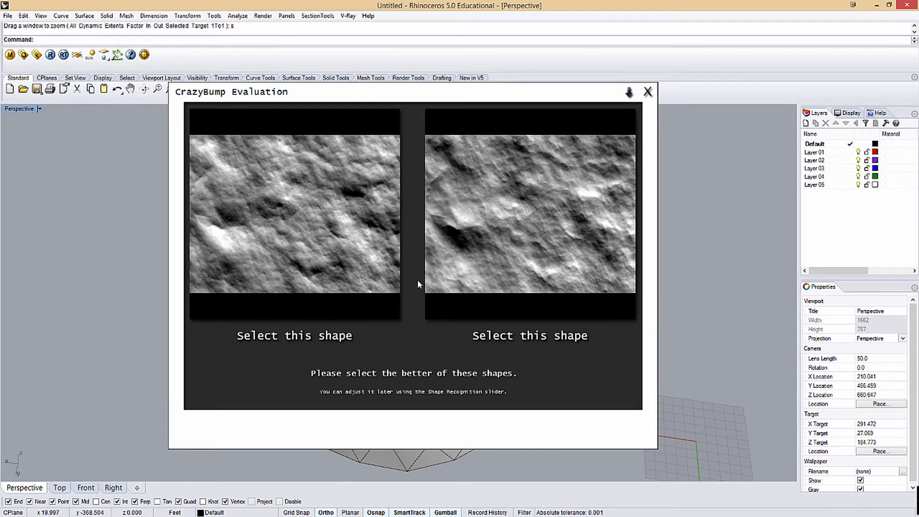
pyautogui.moveTo(489, 232)
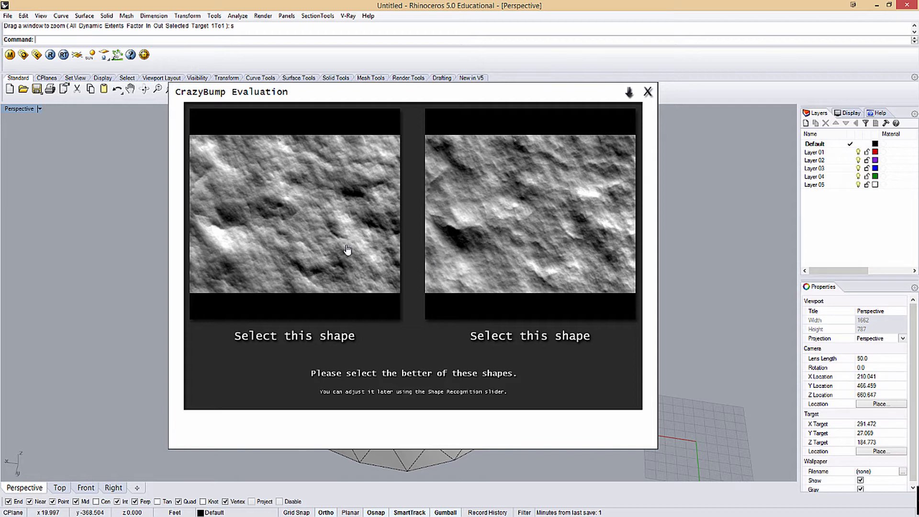
pyautogui.moveTo(260, 219)
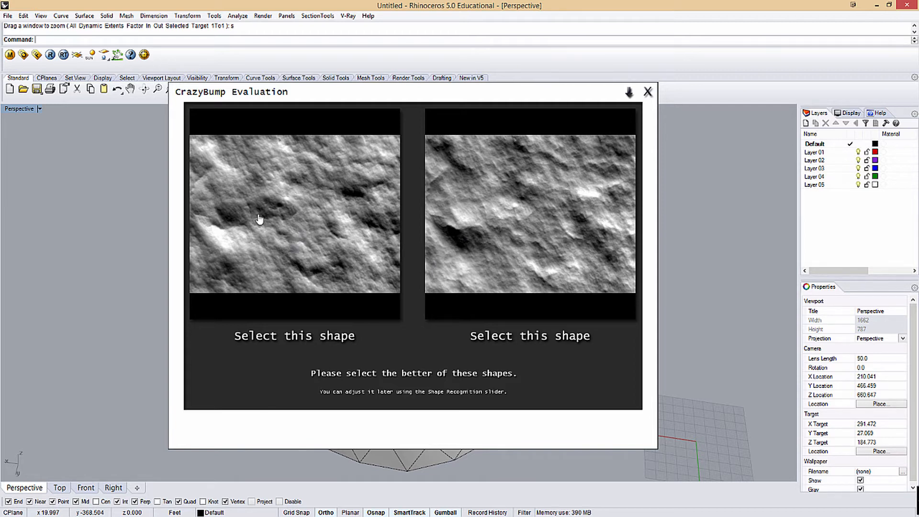
pyautogui.moveTo(270, 227)
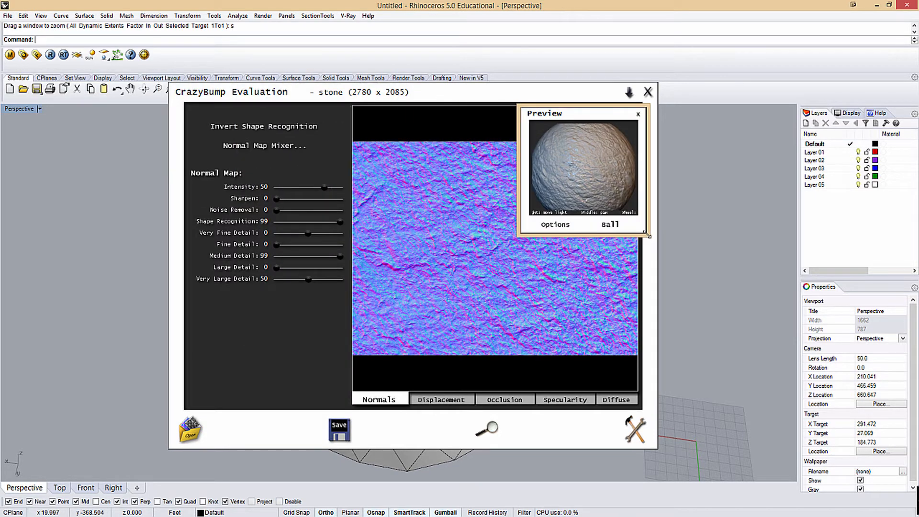
# - Preview the texture on a box, show displacement, lower intensity to 8 and depth to 29
pyautogui.click(555, 225)
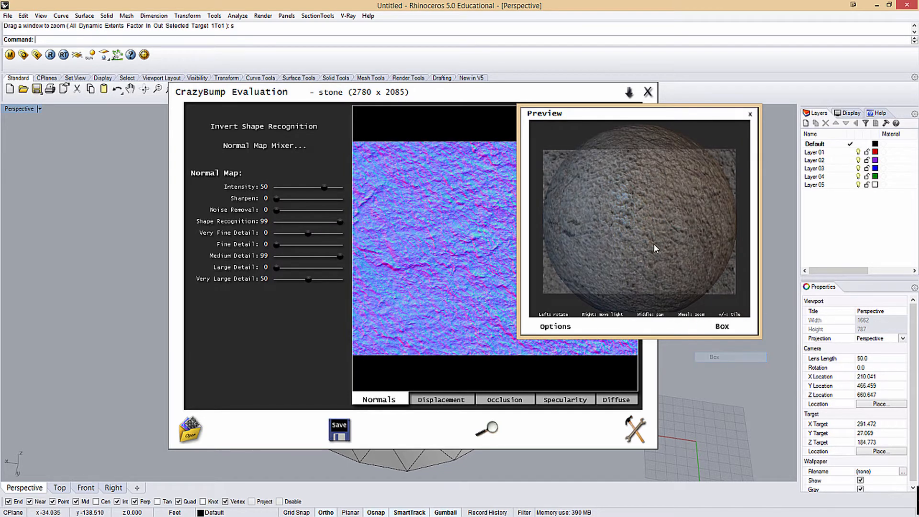
pyautogui.click(722, 326)
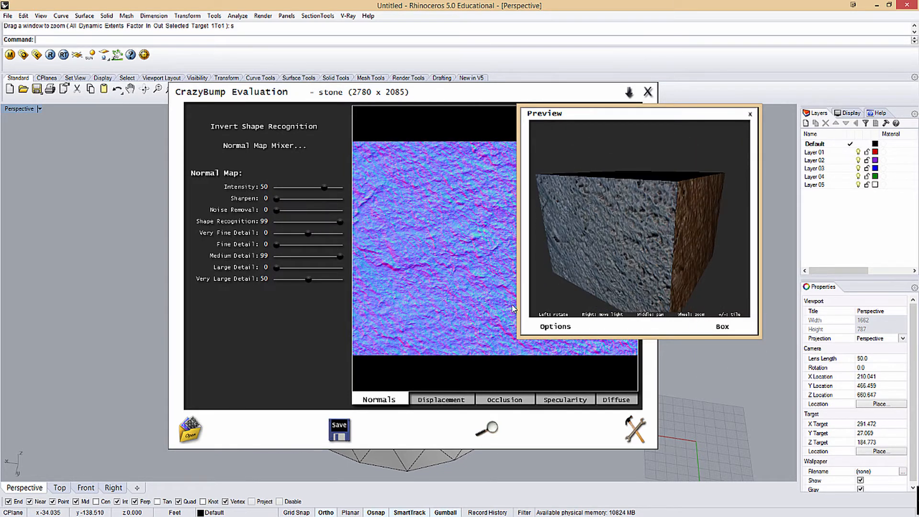
pyautogui.click(441, 399)
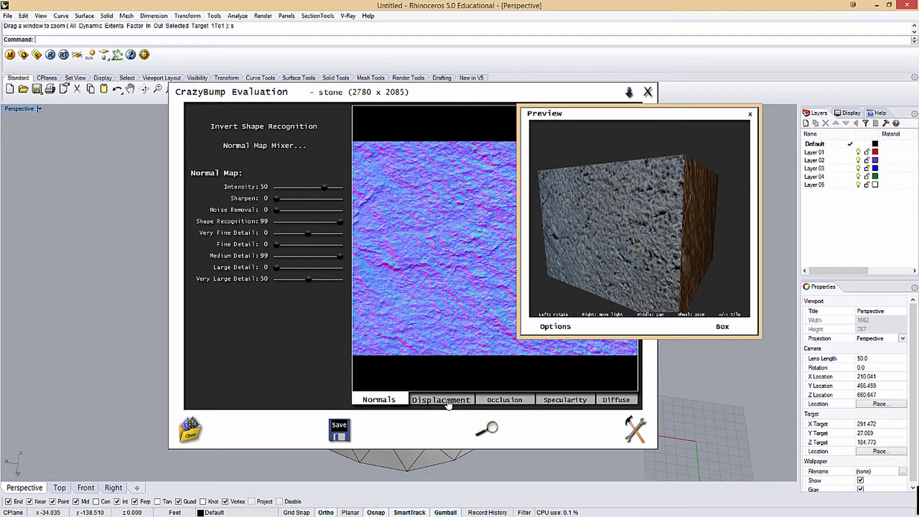
pyautogui.click(441, 400)
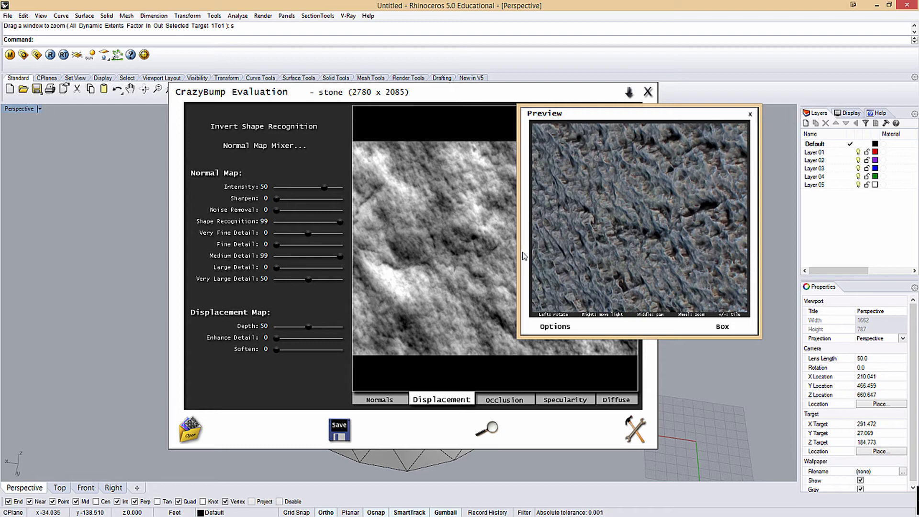
pyautogui.moveTo(321, 187); pyautogui.dragTo(297, 189)
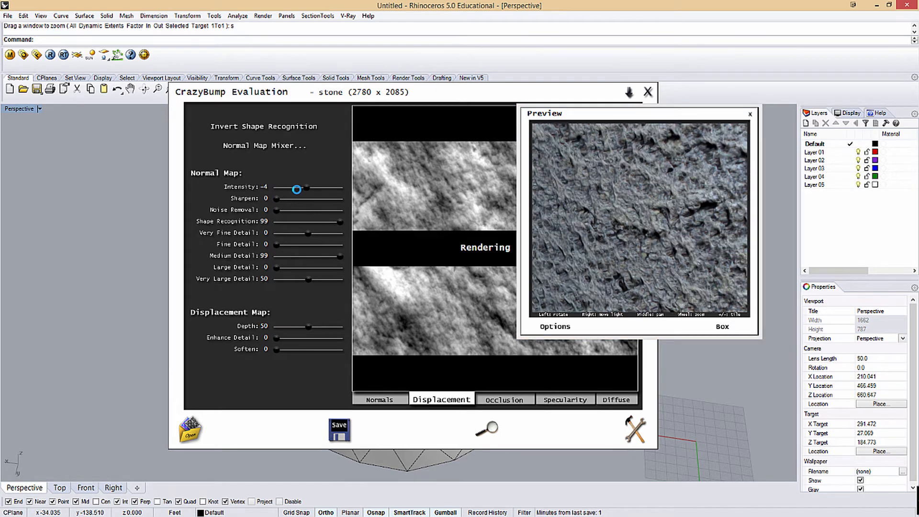
pyautogui.moveTo(298, 188); pyautogui.dragTo(275, 188)
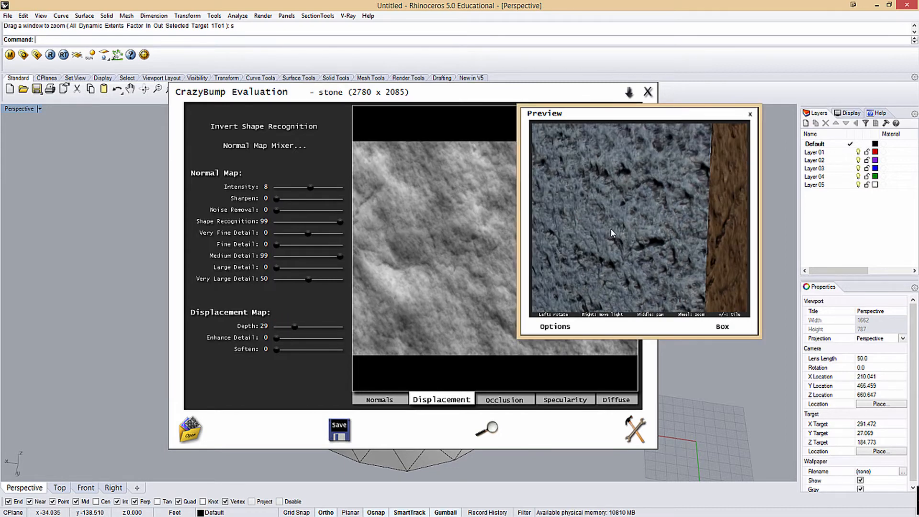
# - Show the specularity map and set its intensity to -39
pyautogui.click(564, 399)
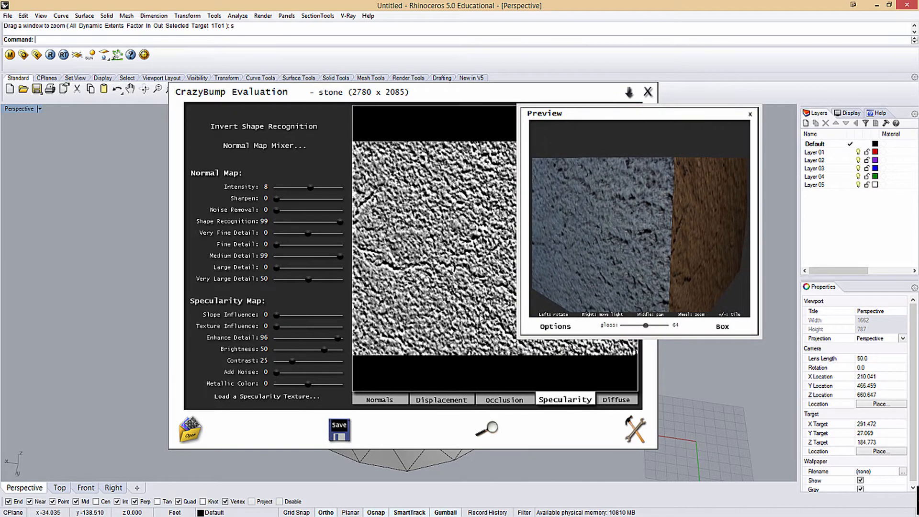
pyautogui.moveTo(310, 188); pyautogui.dragTo(290, 190)
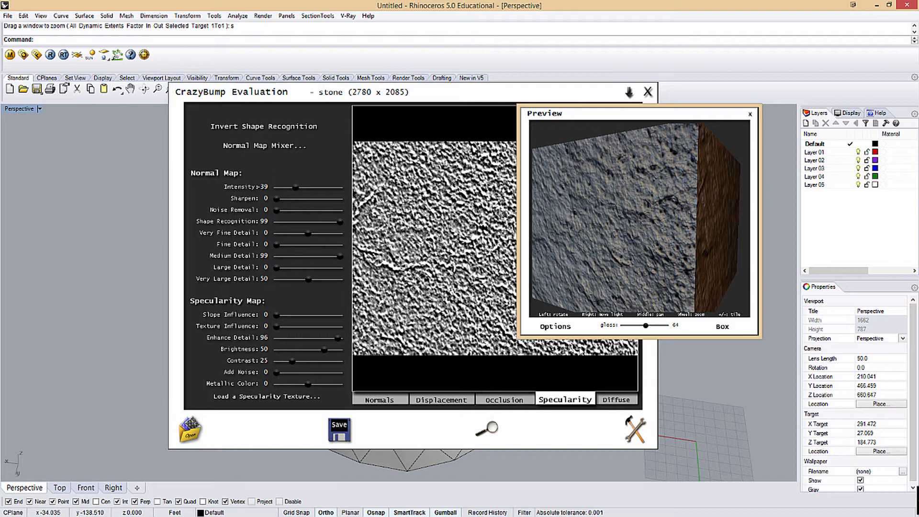
# - Save the specularity map as a JPEG into the Stone folder
pyautogui.click(339, 431)
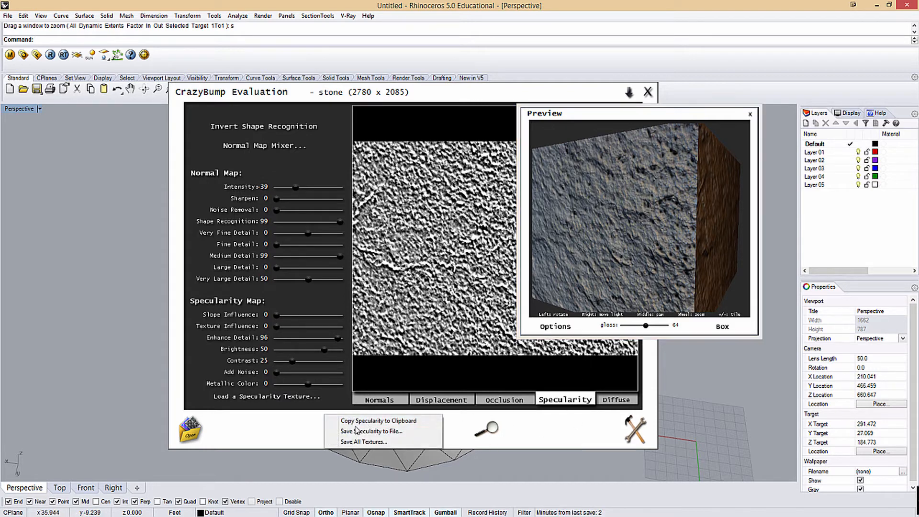
pyautogui.click(370, 431)
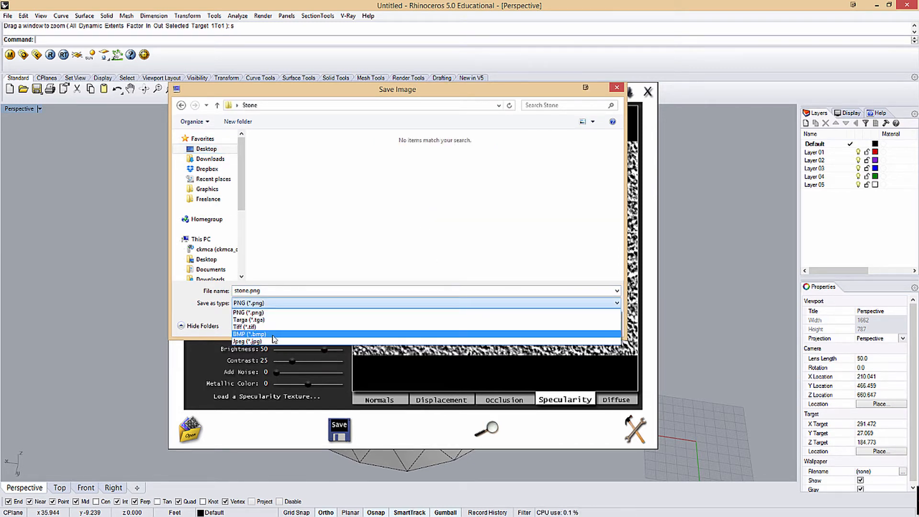
pyautogui.click(246, 341)
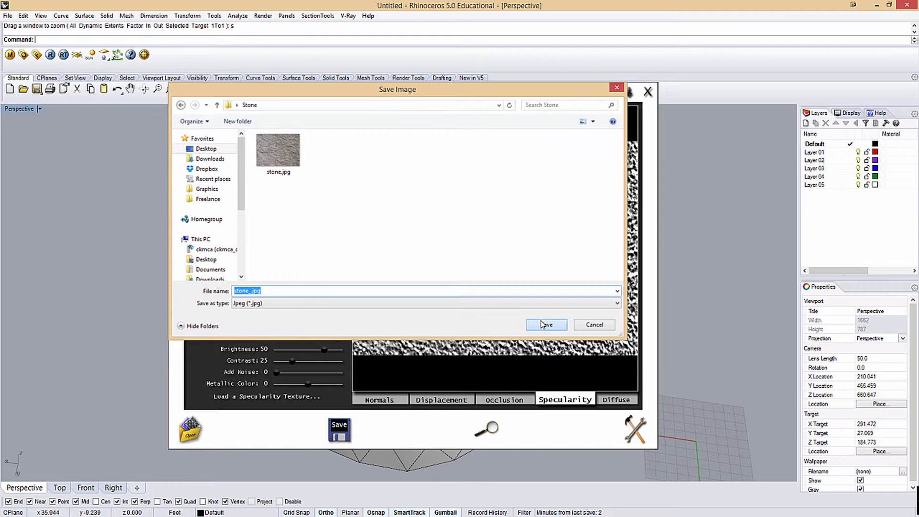
pyautogui.click(546, 325)
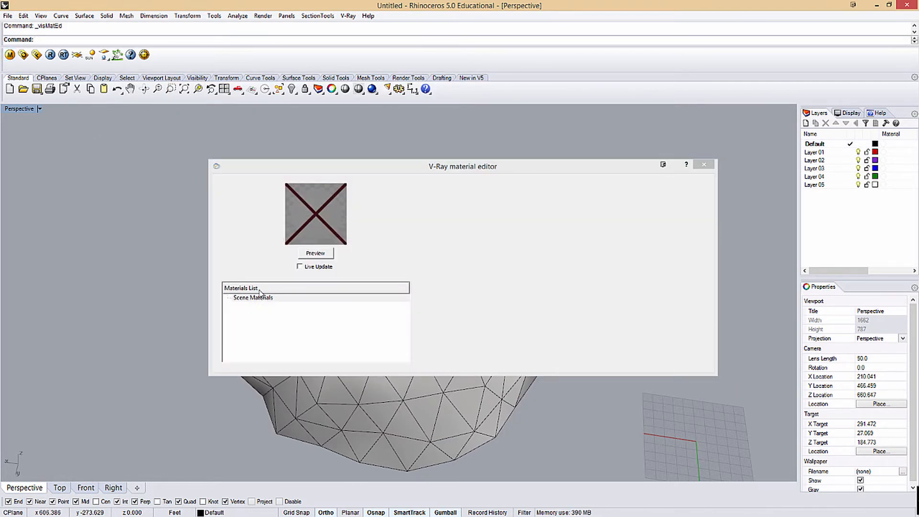
# - Create a new V-Ray material and rename it 'rock'
pyautogui.rightClick(253, 298)
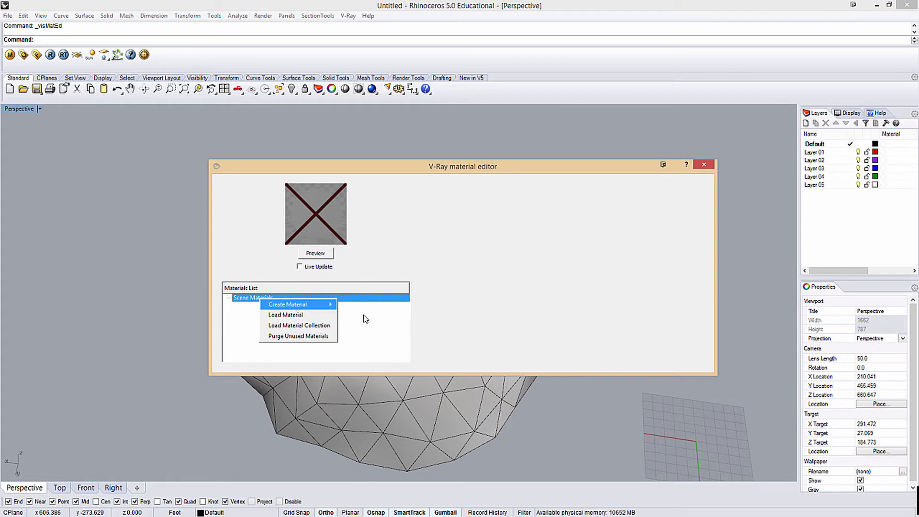
pyautogui.click(287, 304)
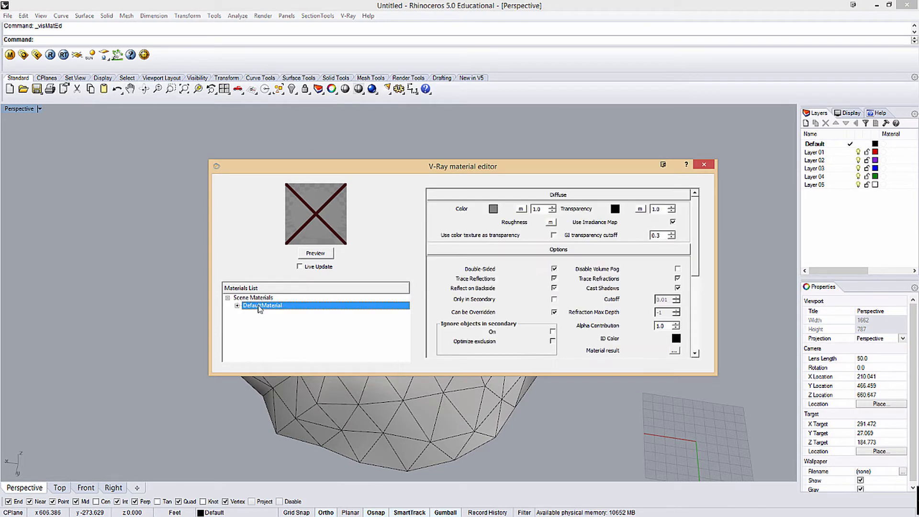
pyautogui.doubleClick(262, 305)
pyautogui.write('rock')
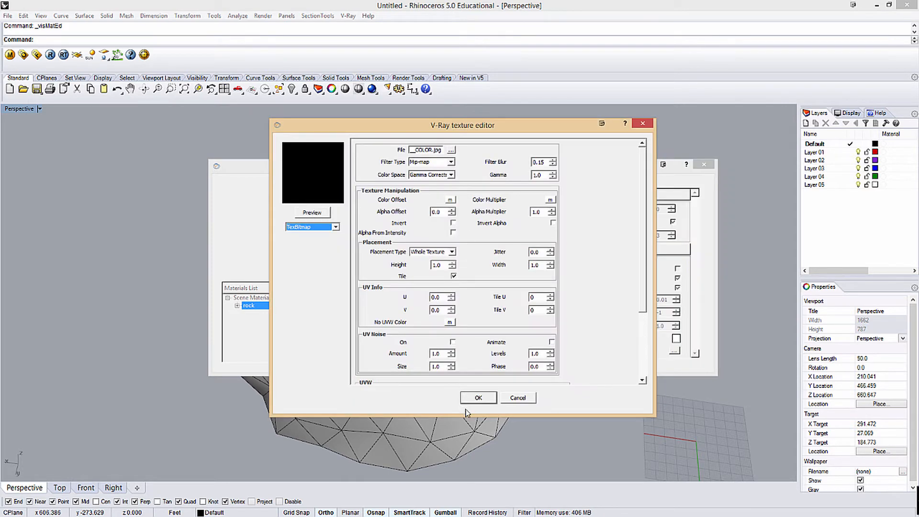
pyautogui.click(477, 398)
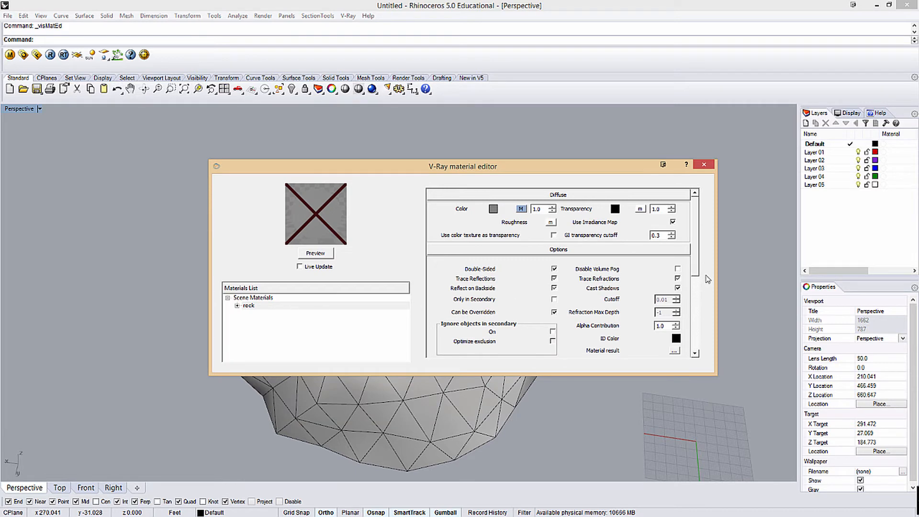
# - Map the bump slot with a TexBitmap of stone__NRM.jpg and accept it
pyautogui.scroll(-3)
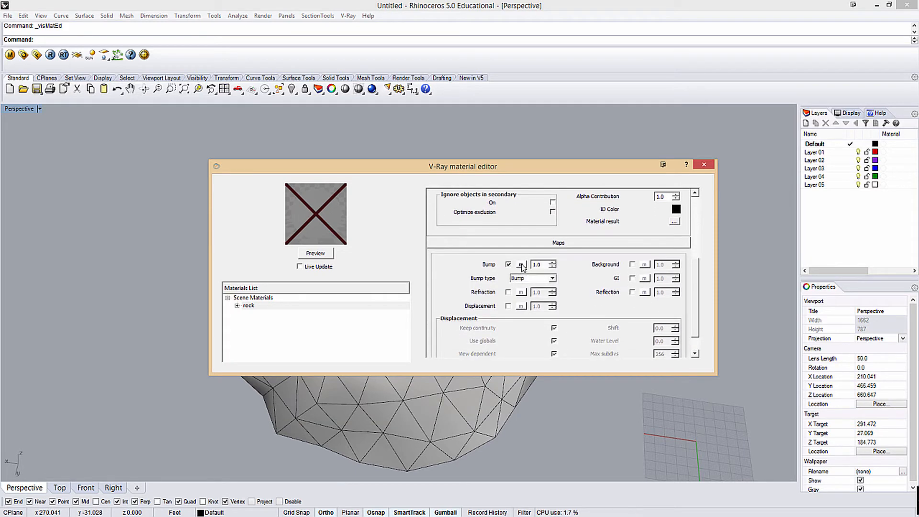
pyautogui.click(520, 264)
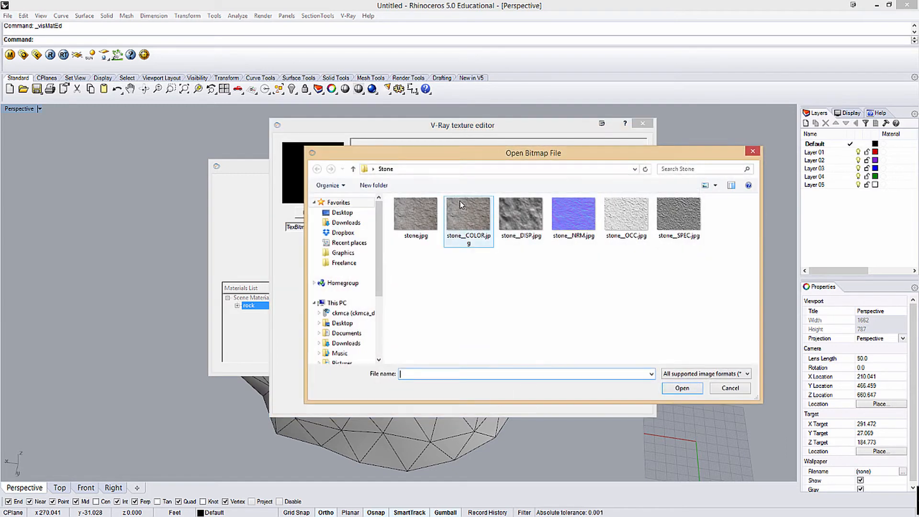
pyautogui.click(519, 213)
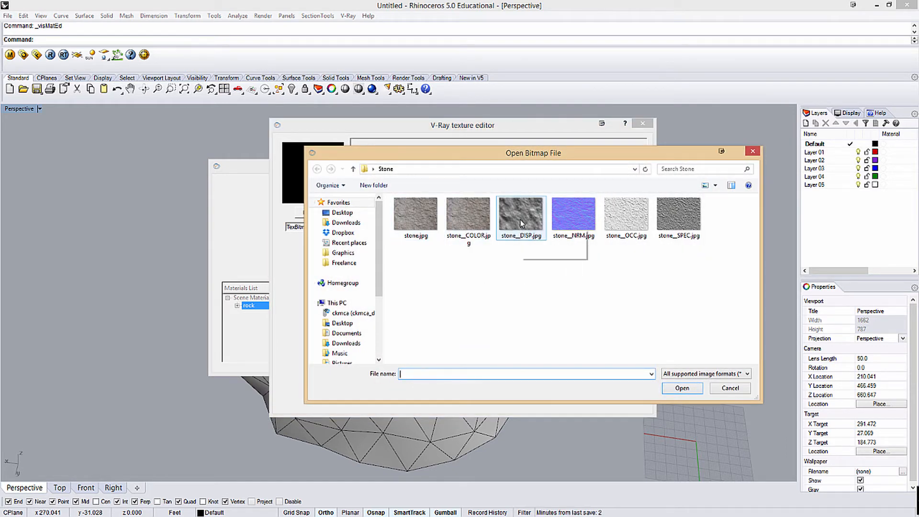
pyautogui.doubleClick(520, 209)
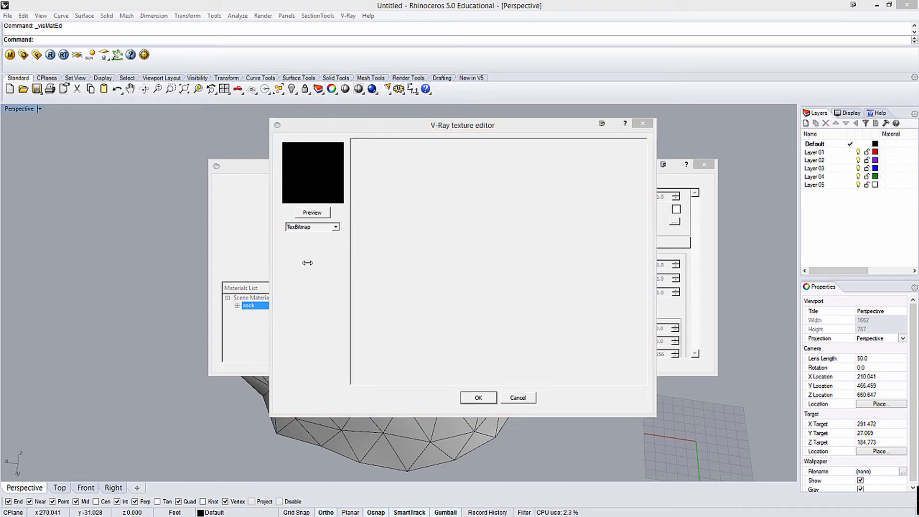
pyautogui.click(311, 227)
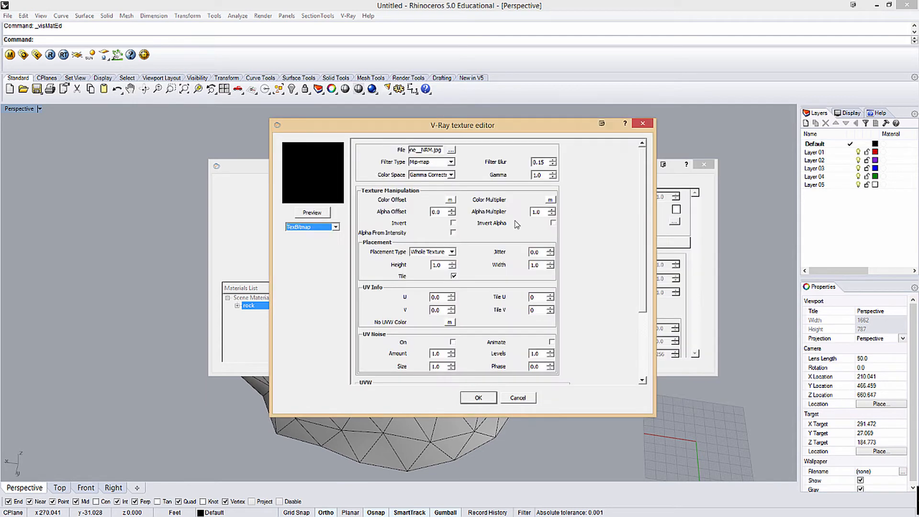
pyautogui.moveTo(472, 398)
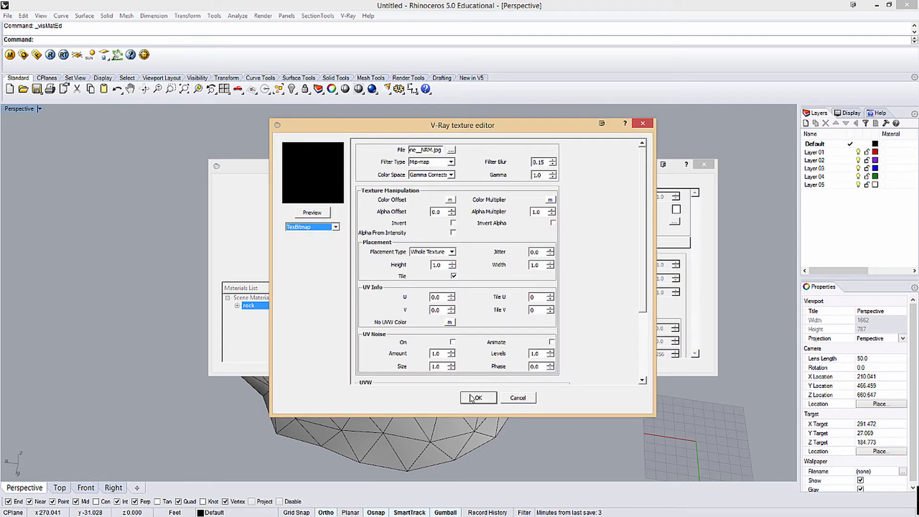
pyautogui.click(477, 398)
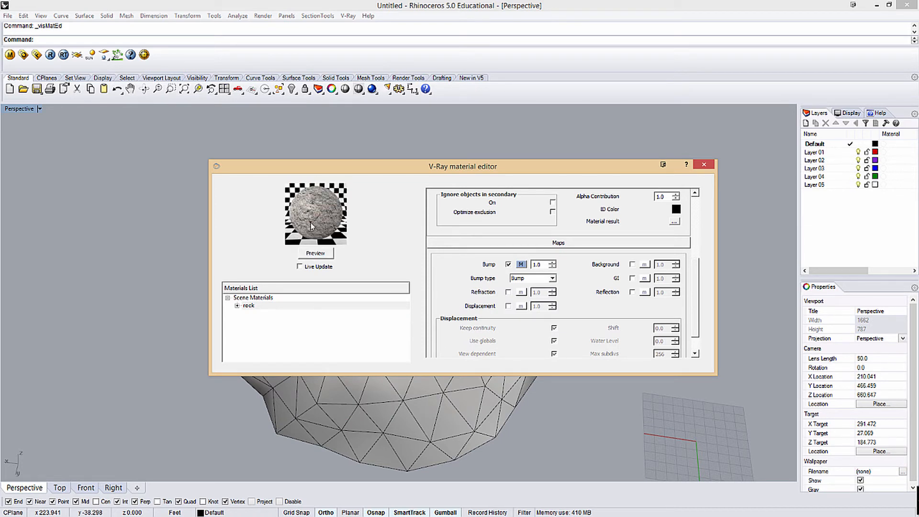
pyautogui.moveTo(262, 312)
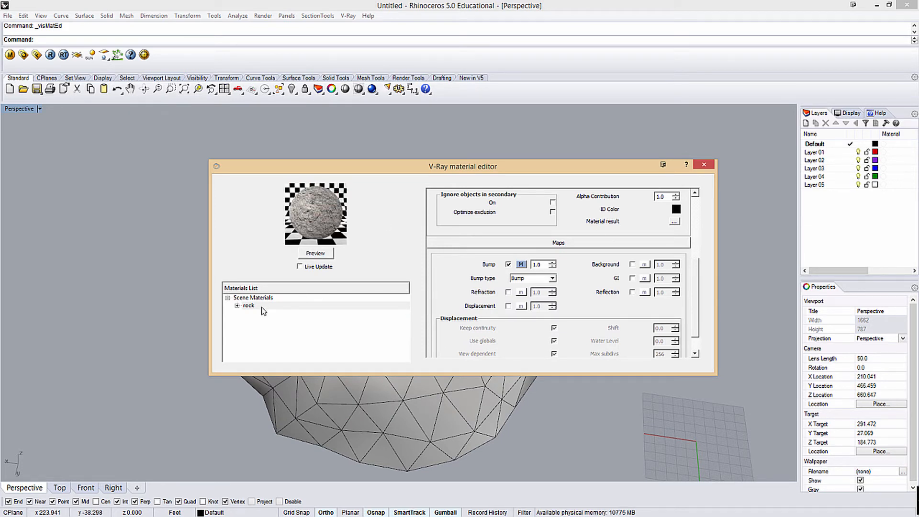
# - Add a reflection layer to rock mapped with stone__SPEC.jpg and preview it
pyautogui.rightClick(248, 305)
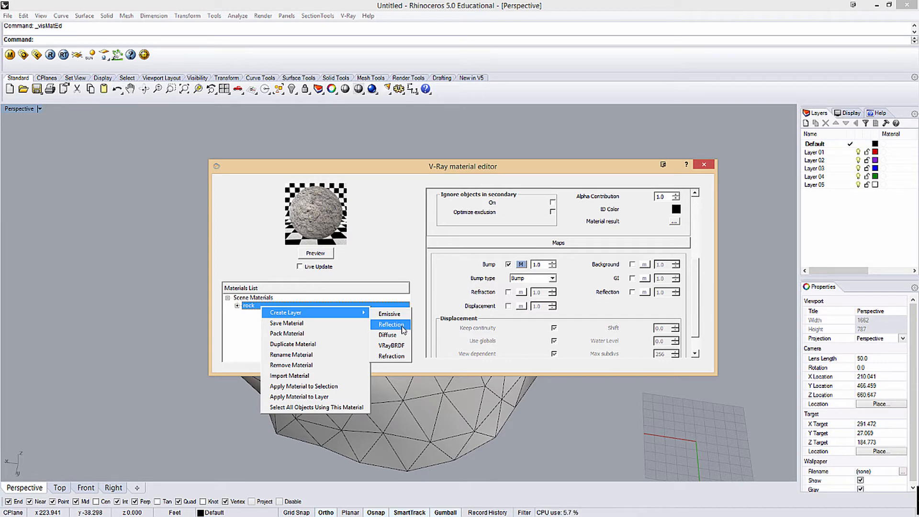
pyautogui.click(390, 325)
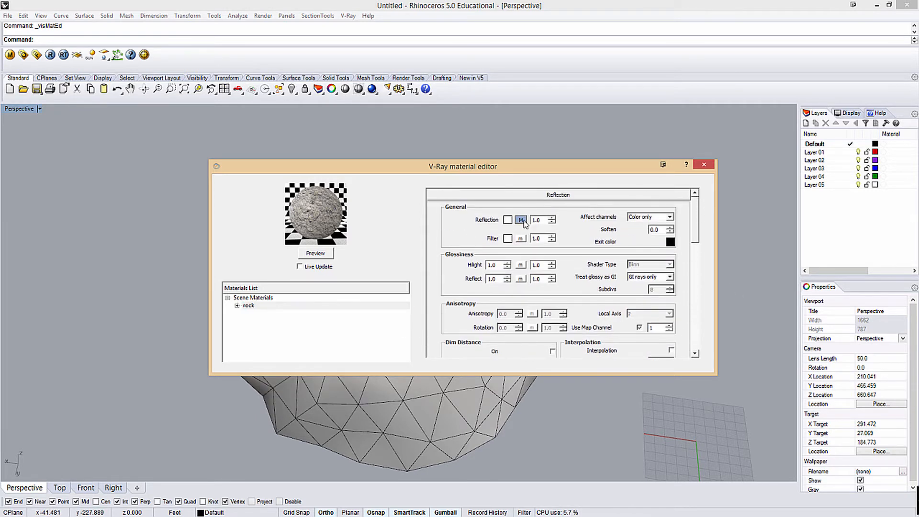
pyautogui.click(521, 219)
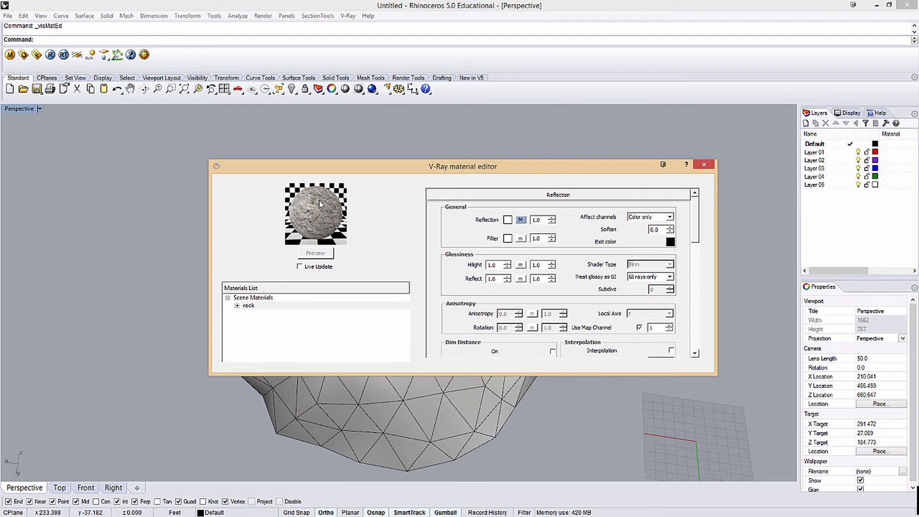
pyautogui.click(315, 253)
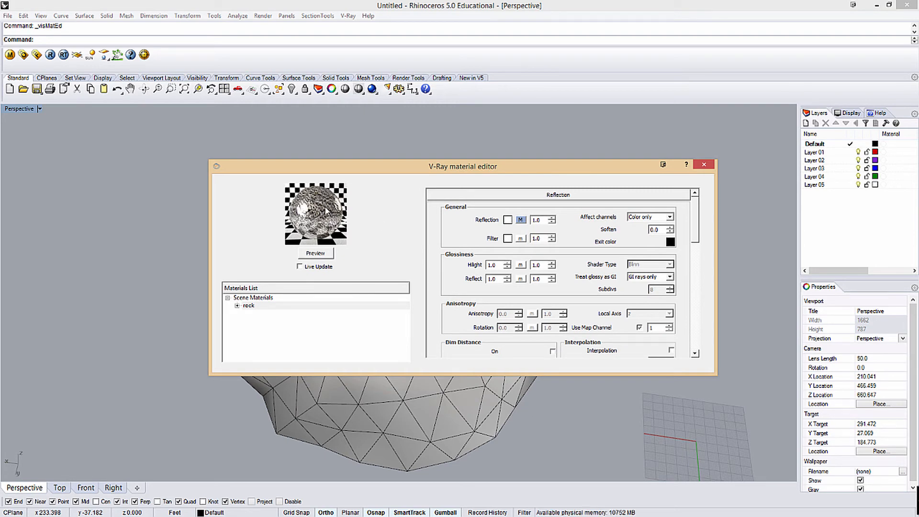
# - Review the reflection texture settings with 0.5 reflection, 0.65 highlight and 0.25 glossiness
pyautogui.click(520, 219)
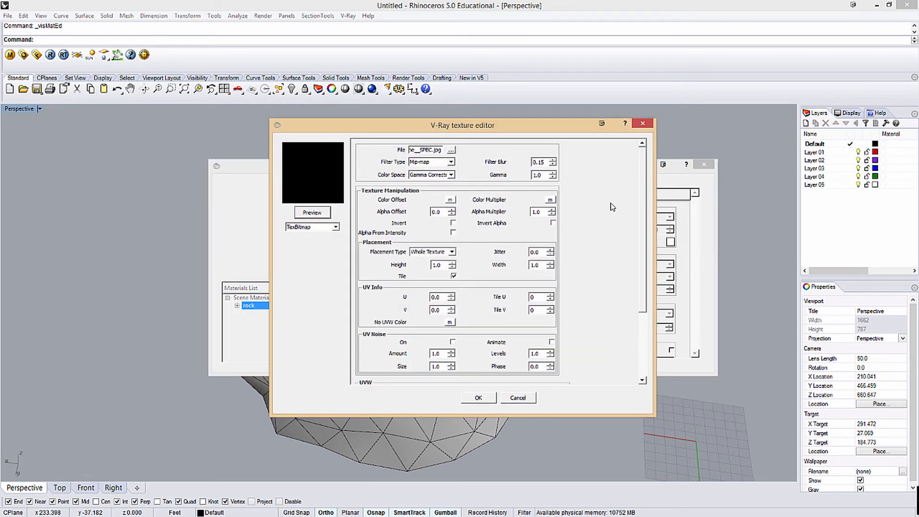
pyautogui.scroll(-3)
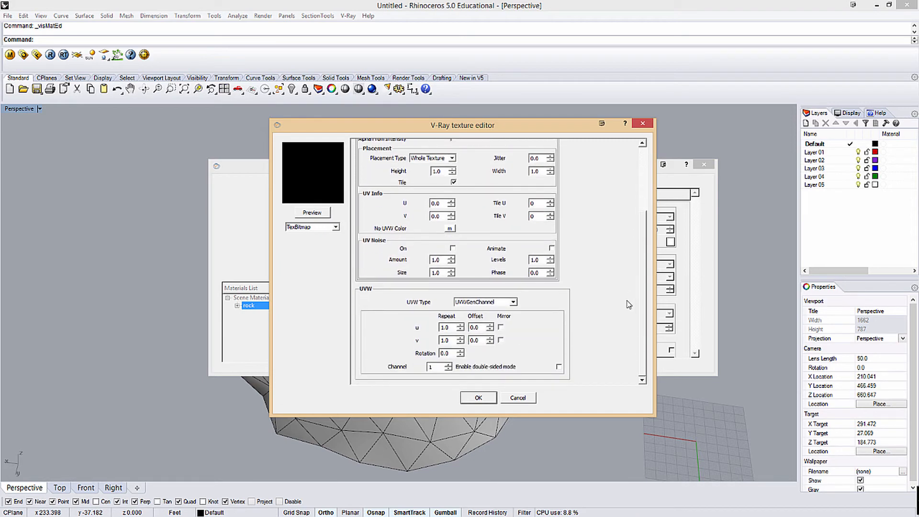
pyautogui.scroll(3)
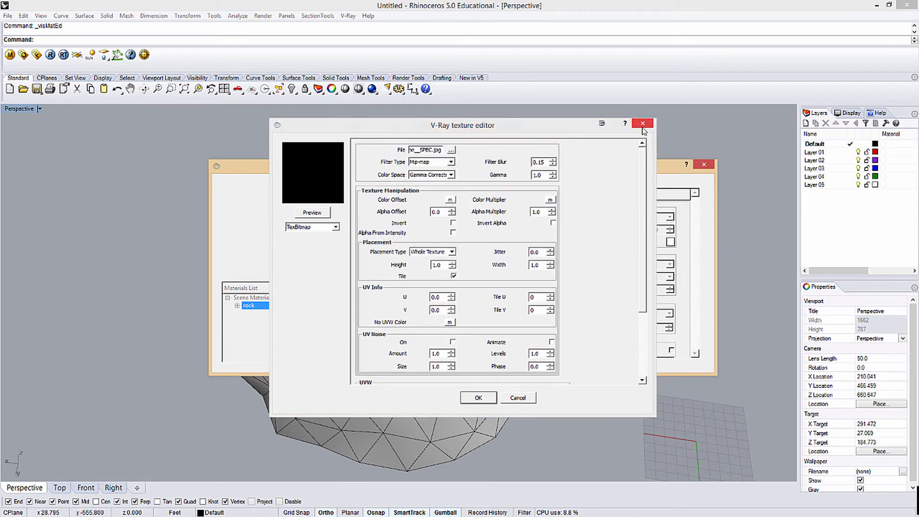
pyautogui.click(643, 123)
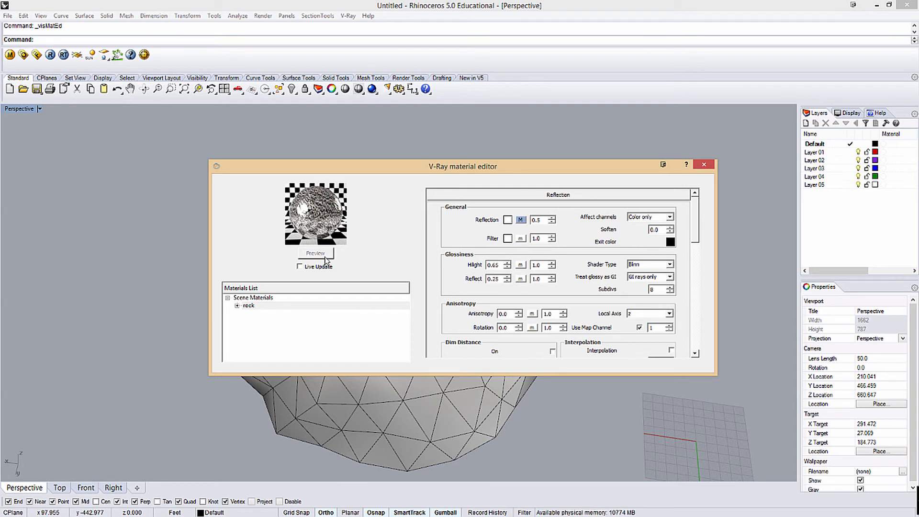
# - Preview reflection 0.4, highlight 0.85, glossiness 0.1 and select objects using rock
pyautogui.click(315, 253)
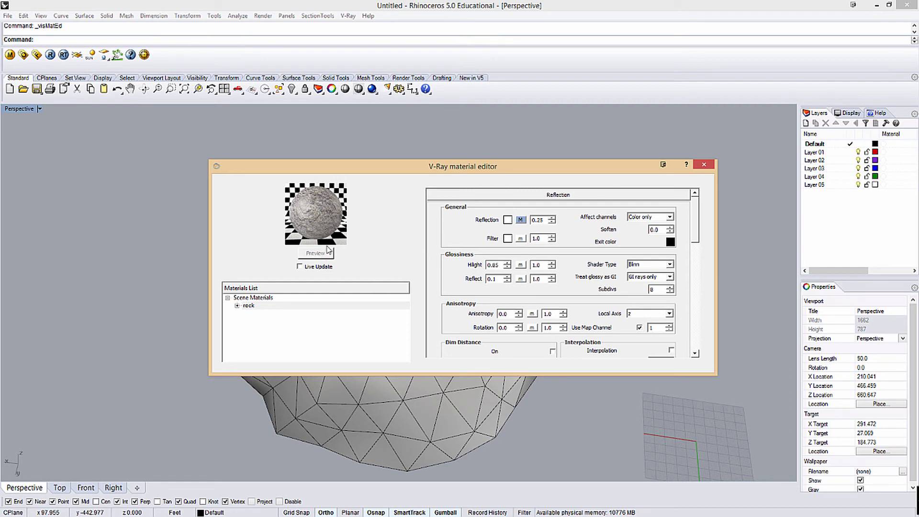
pyautogui.click(315, 253)
pyautogui.write('0.4')
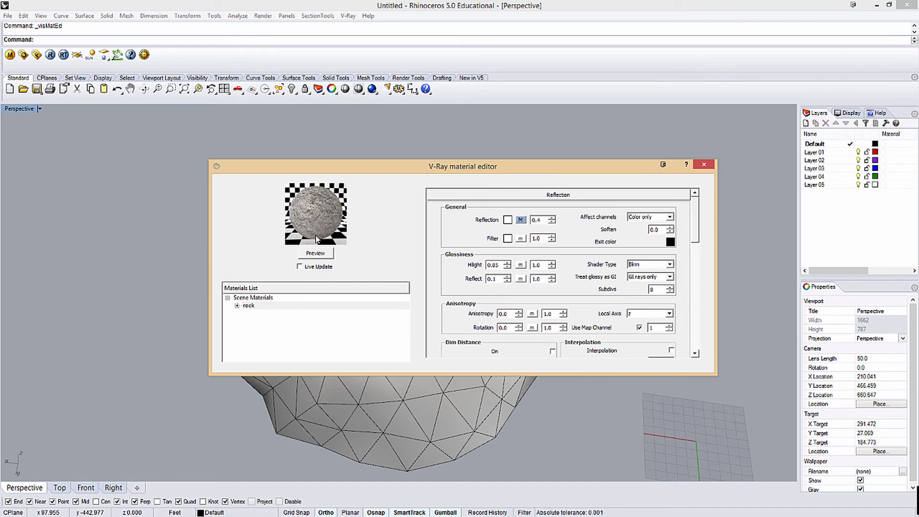
pyautogui.rightClick(249, 305)
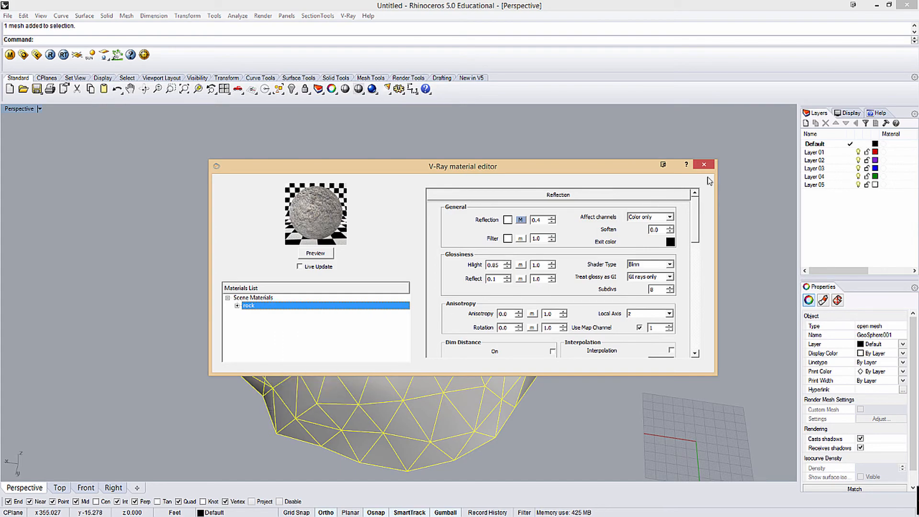
# - Close the material editor and apply surface texture mapping to the rock mesh
pyautogui.click(703, 164)
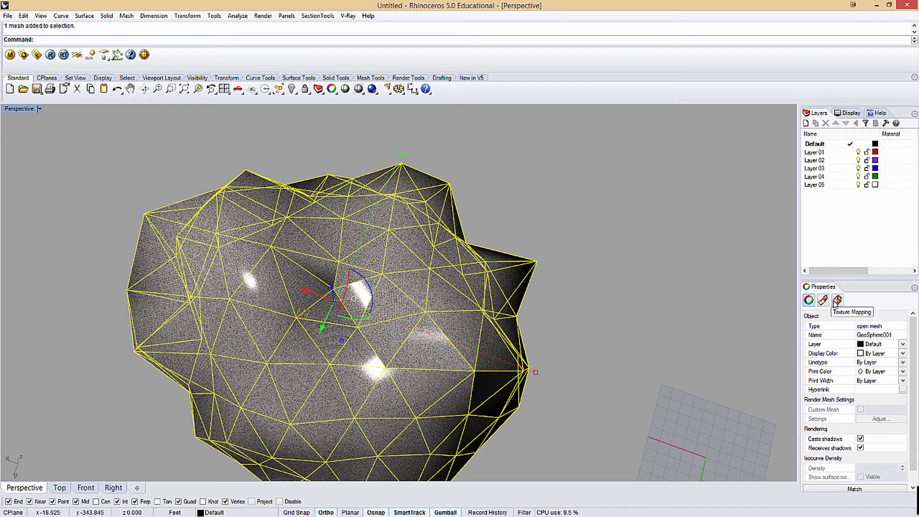
pyautogui.click(838, 300)
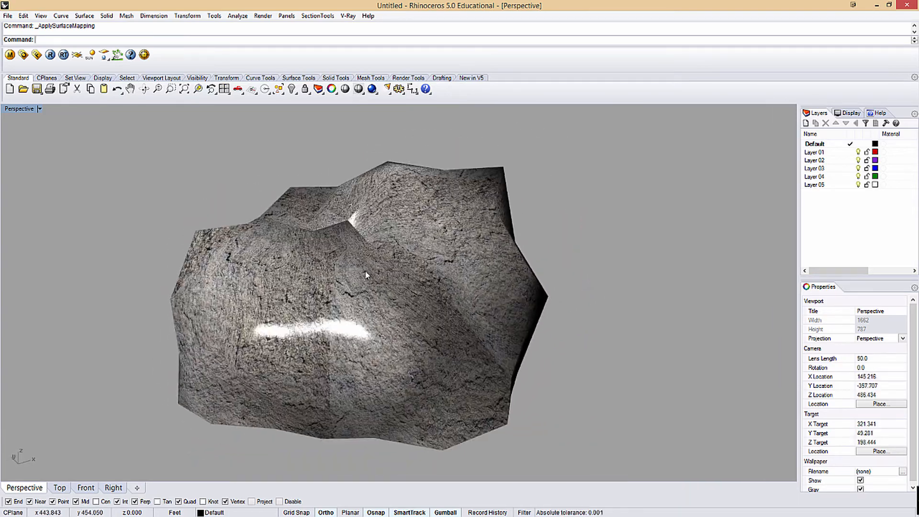
# - Set the perspective camera's lens length to 3450 for an extreme close-up
pyautogui.click(363, 276)
pyautogui.write('3450')
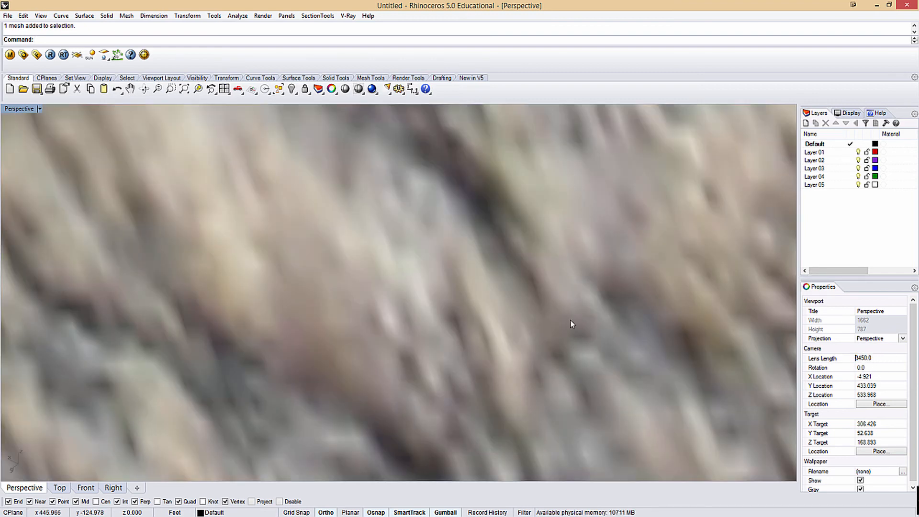
pyautogui.tripleClick(862, 358)
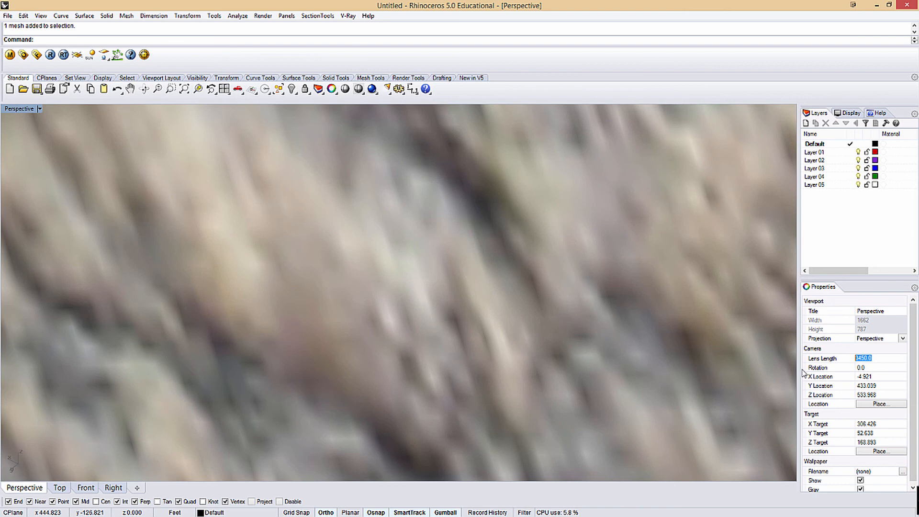